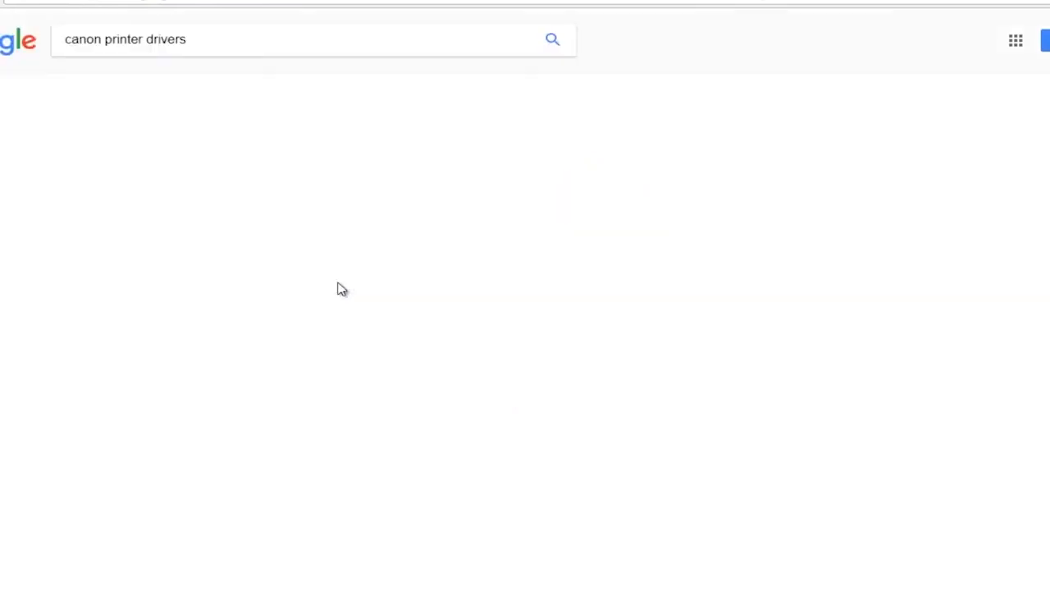
# Step: Run the Google search for 'canon printer drivers' and skim the results list
pyautogui.click(552, 39)
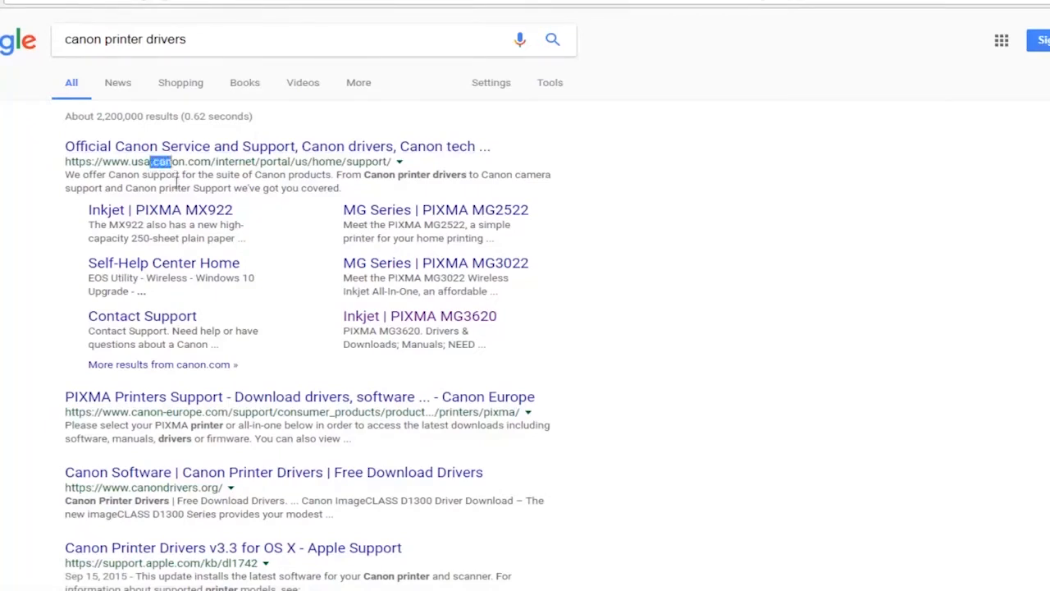
pyautogui.scroll(-3)
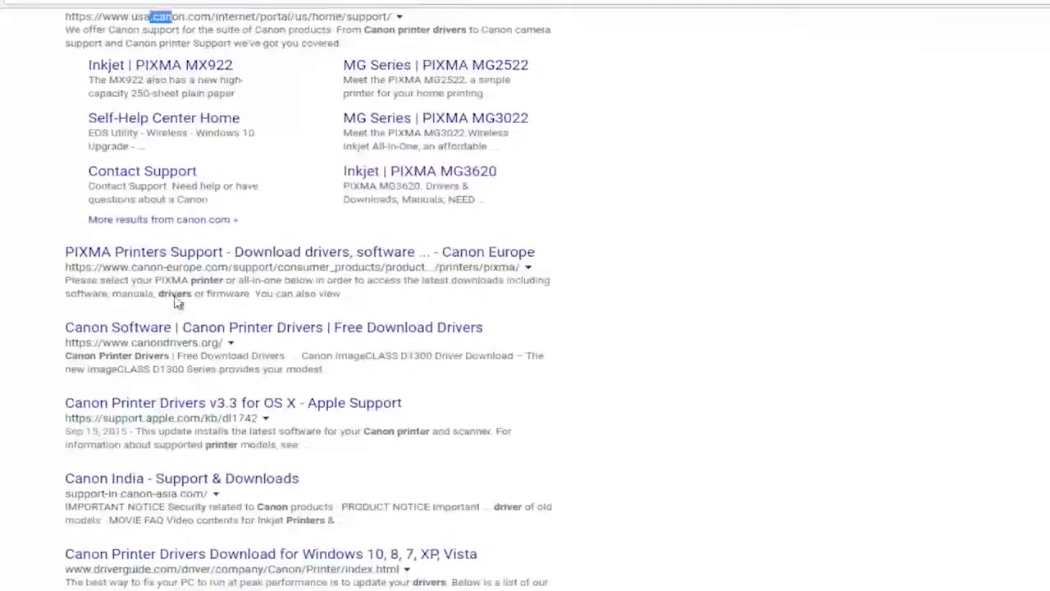
pyautogui.scroll(-3)
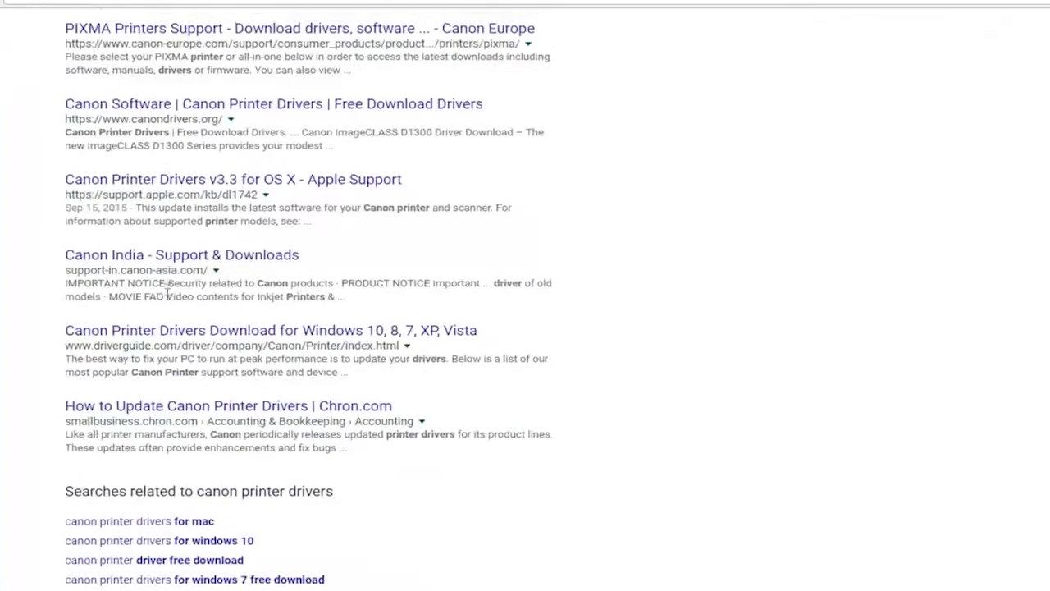
pyautogui.scroll(3)
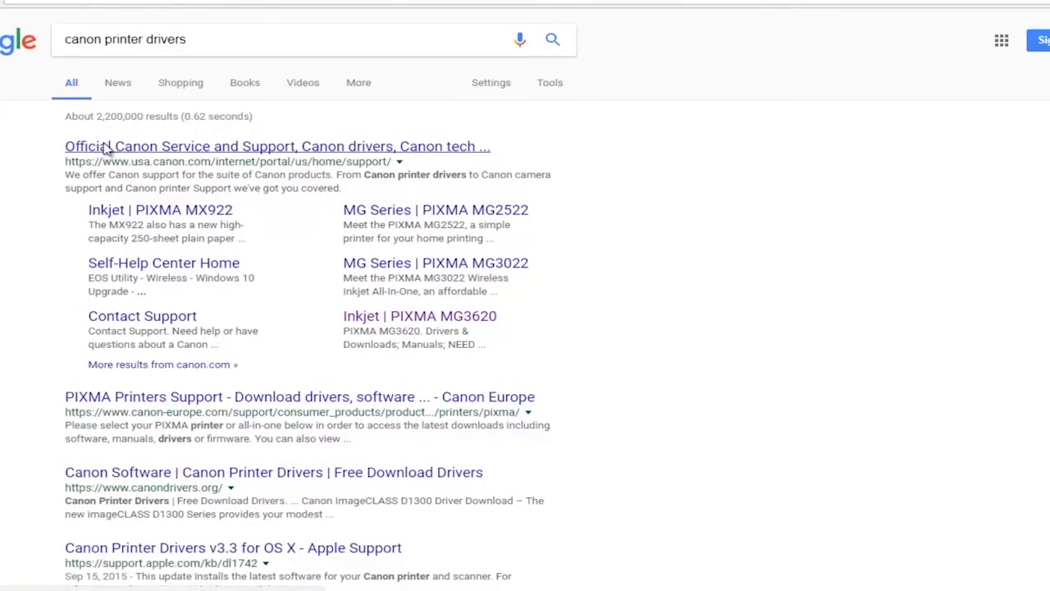
# Step: On Canon's official support site, enter PIXMA MG2520 as the printer model via the 'mg' suggestions
pyautogui.click(277, 146)
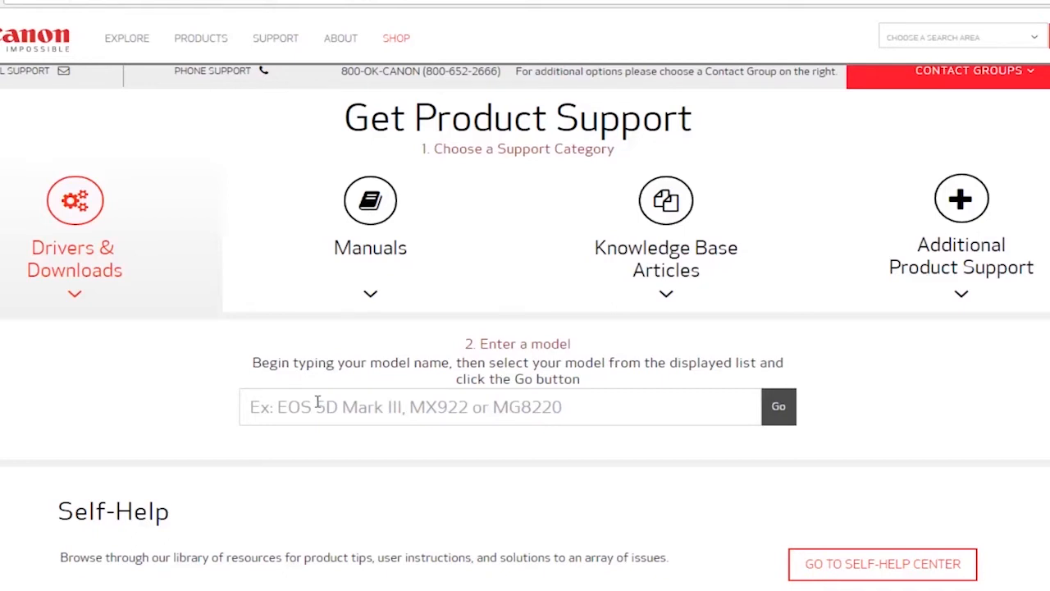
pyautogui.click(492, 406)
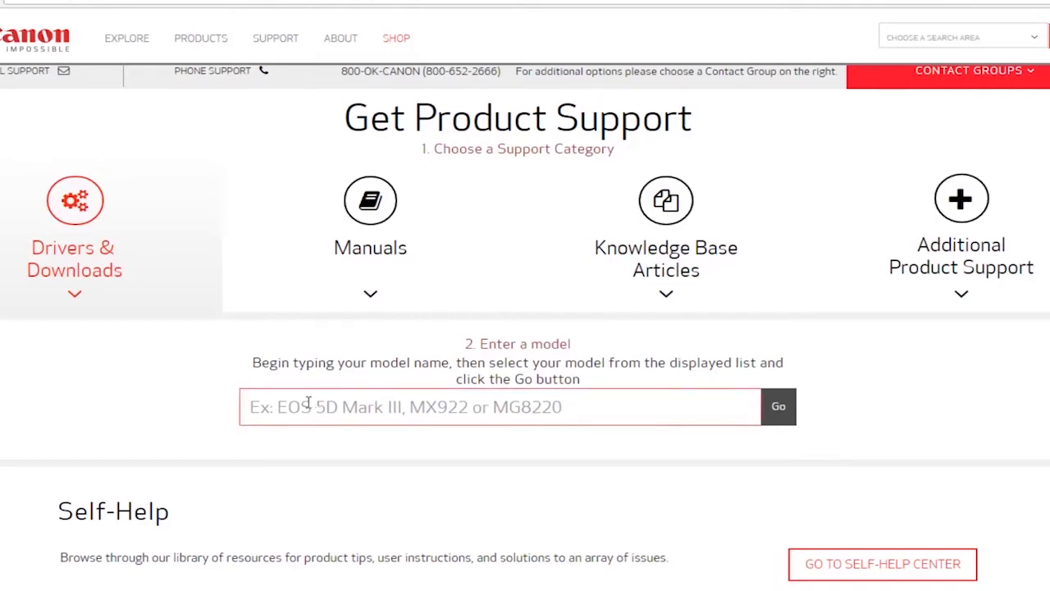
pyautogui.write('mg')
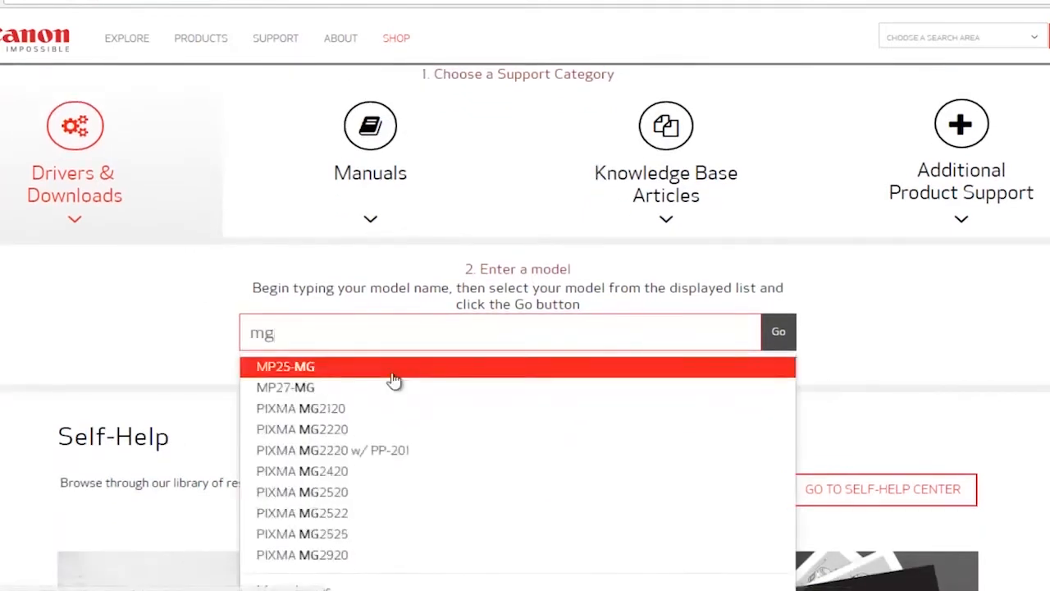
pyautogui.moveTo(392, 392)
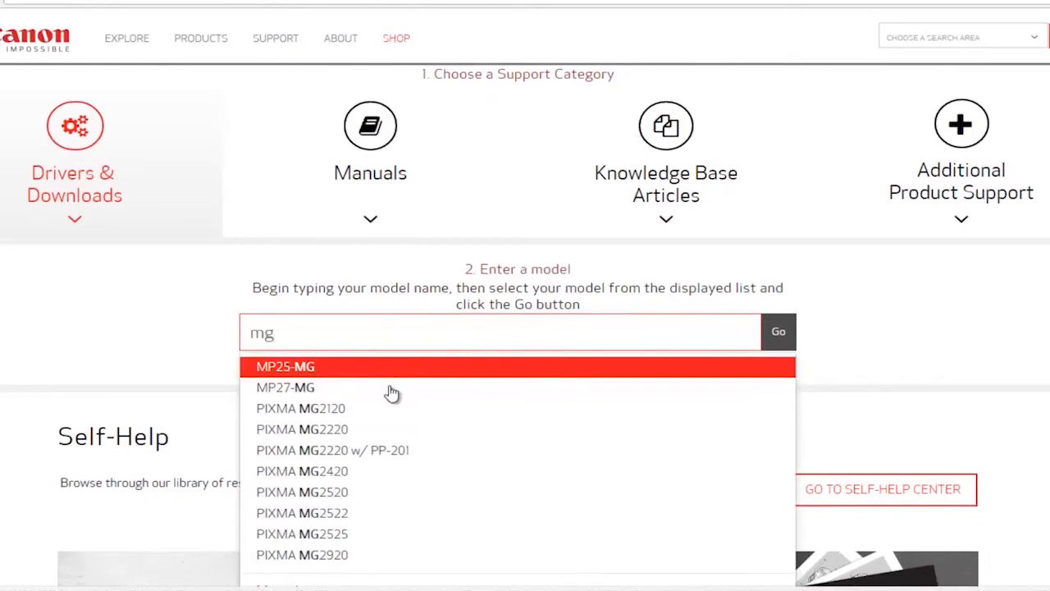
pyautogui.moveTo(319, 513)
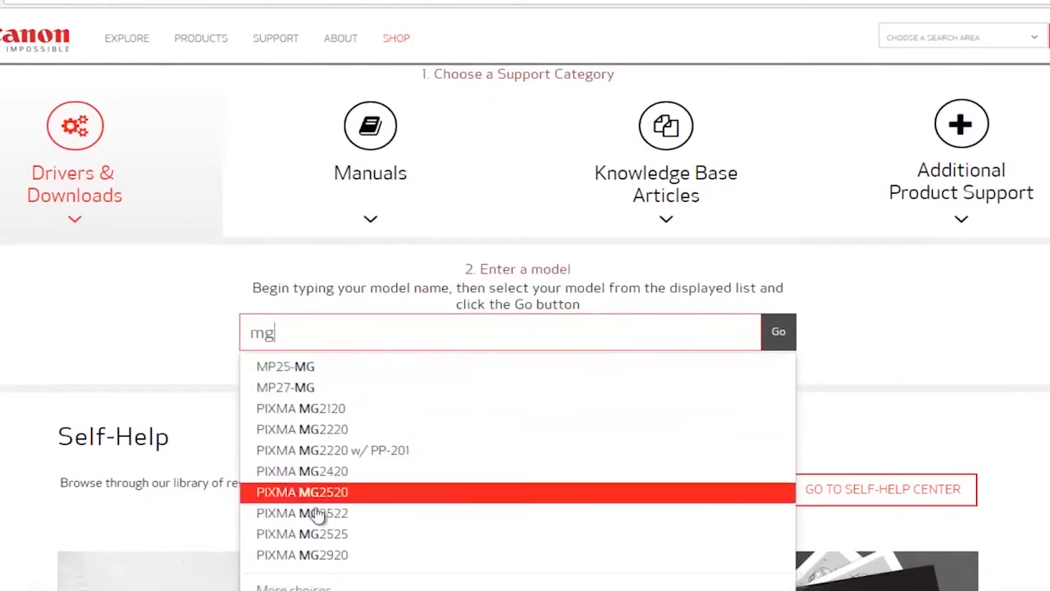
pyautogui.moveTo(291, 501)
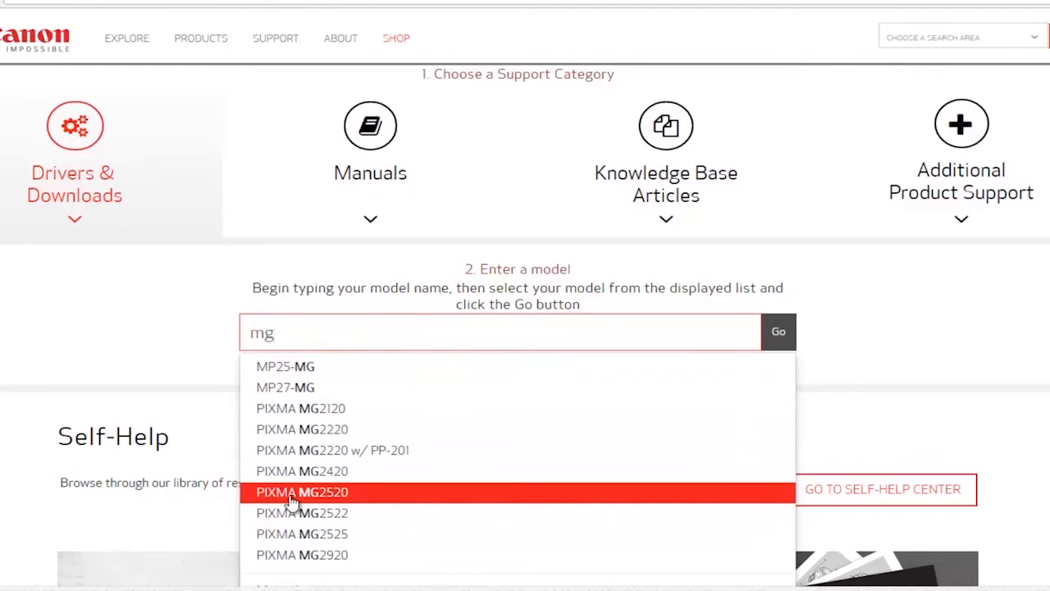
pyautogui.click(302, 491)
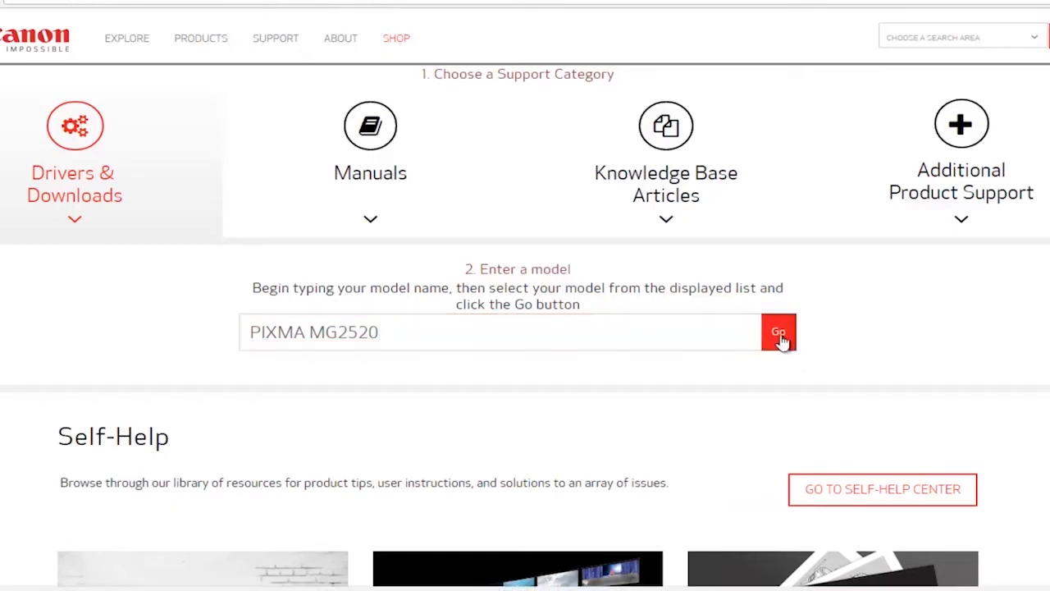
# Step: Go to the PIXMA MG2520 support page and show its Drivers & Downloads list
pyautogui.click(778, 332)
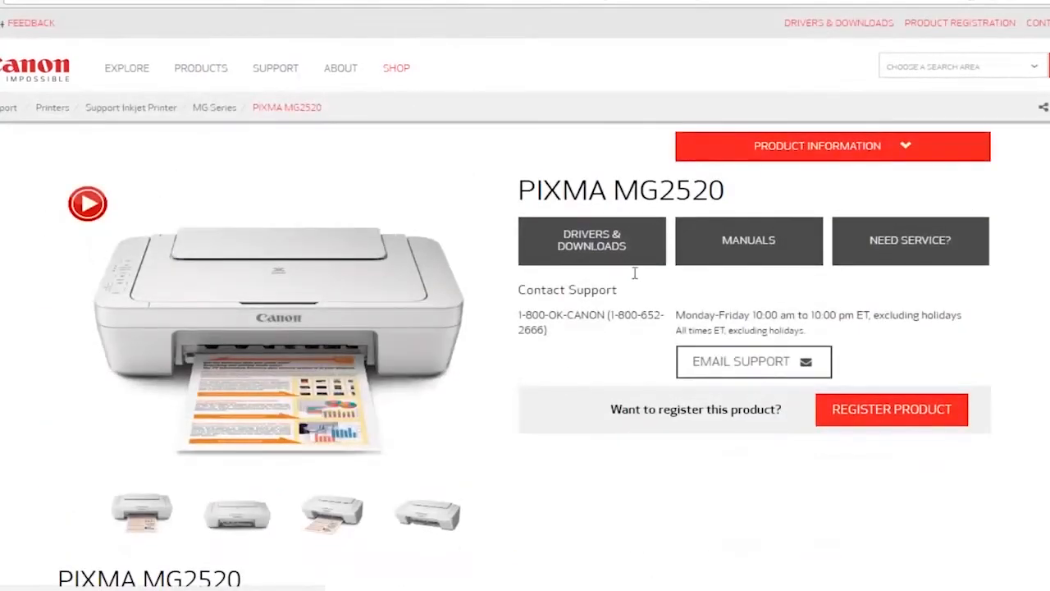
pyautogui.moveTo(287, 344)
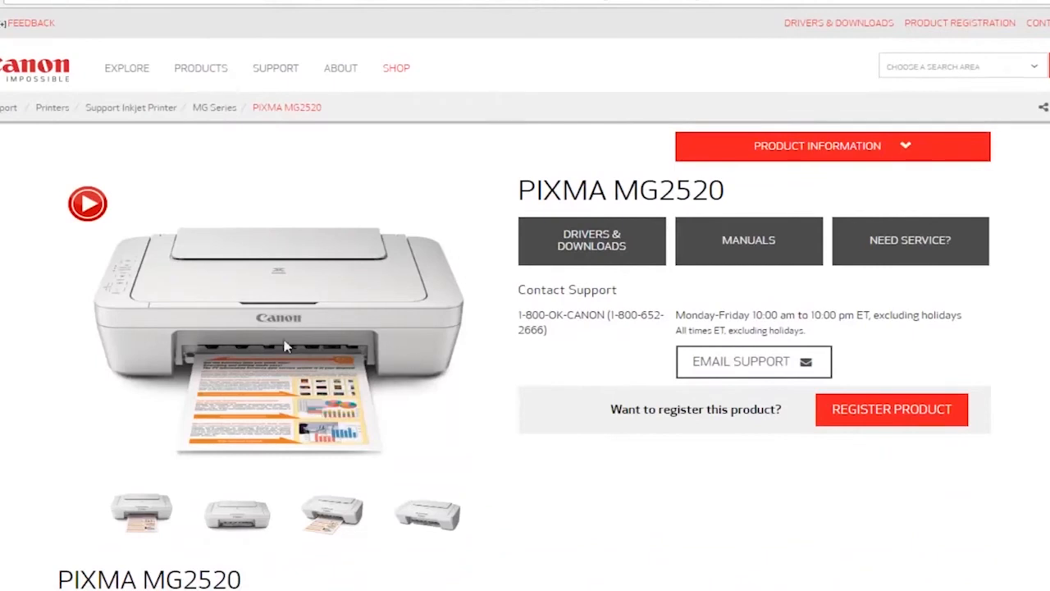
pyautogui.moveTo(265, 313)
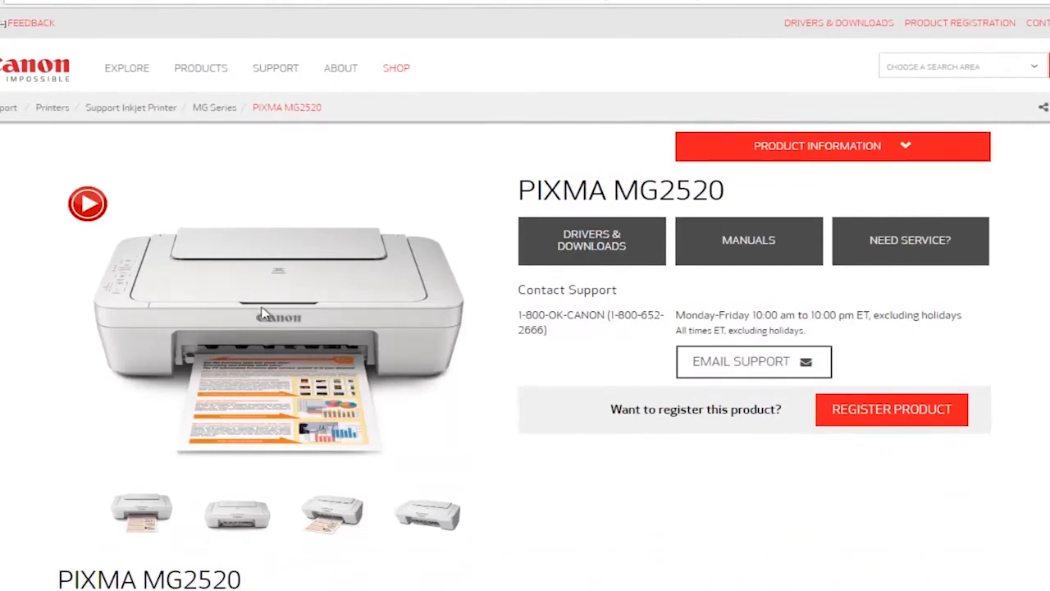
pyautogui.click(591, 241)
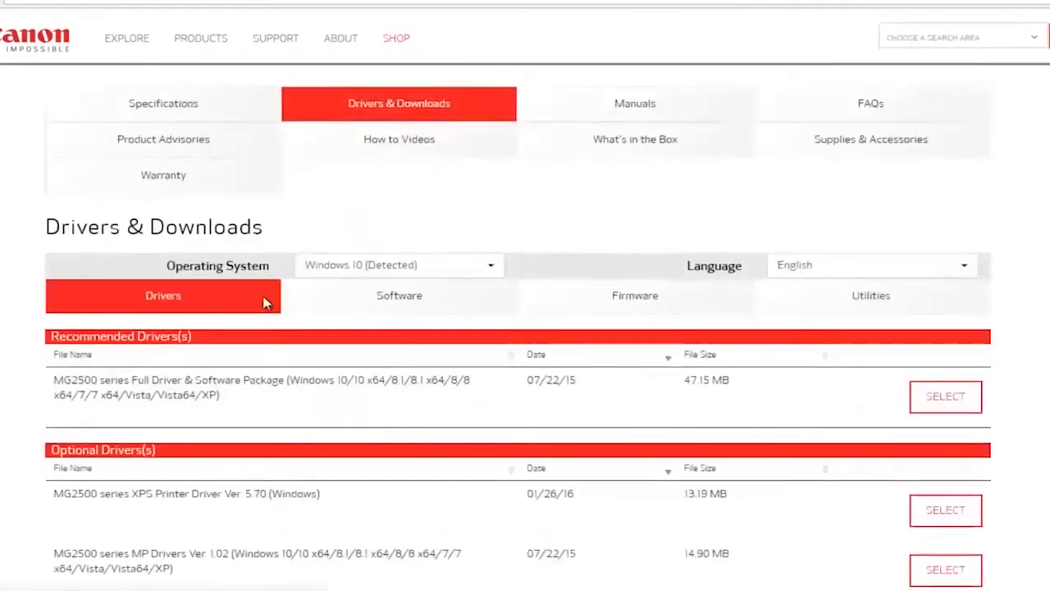
pyautogui.scroll(3)
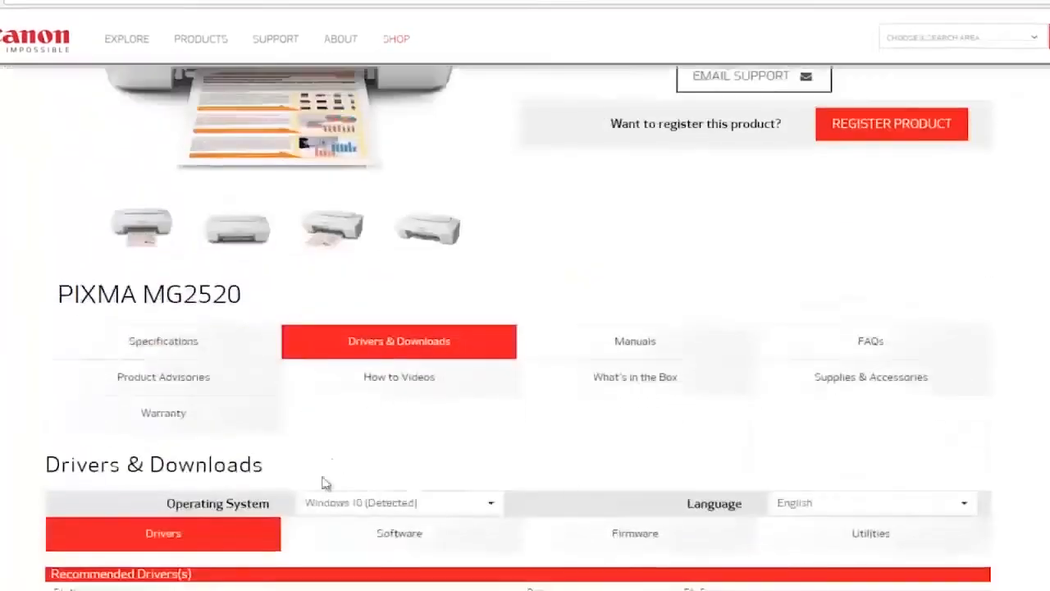
pyautogui.scroll(3)
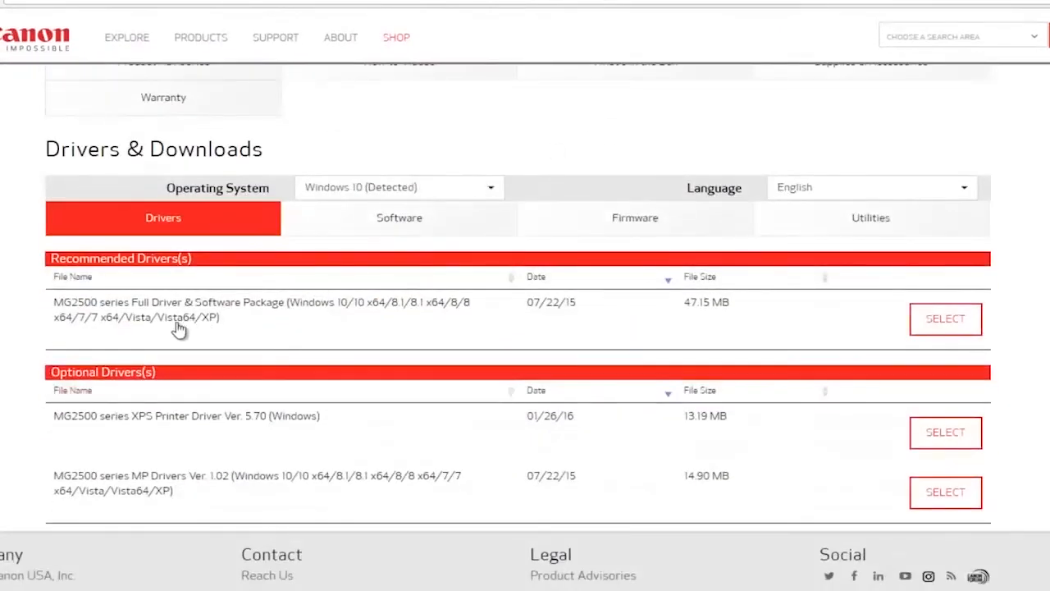
pyautogui.moveTo(219, 240)
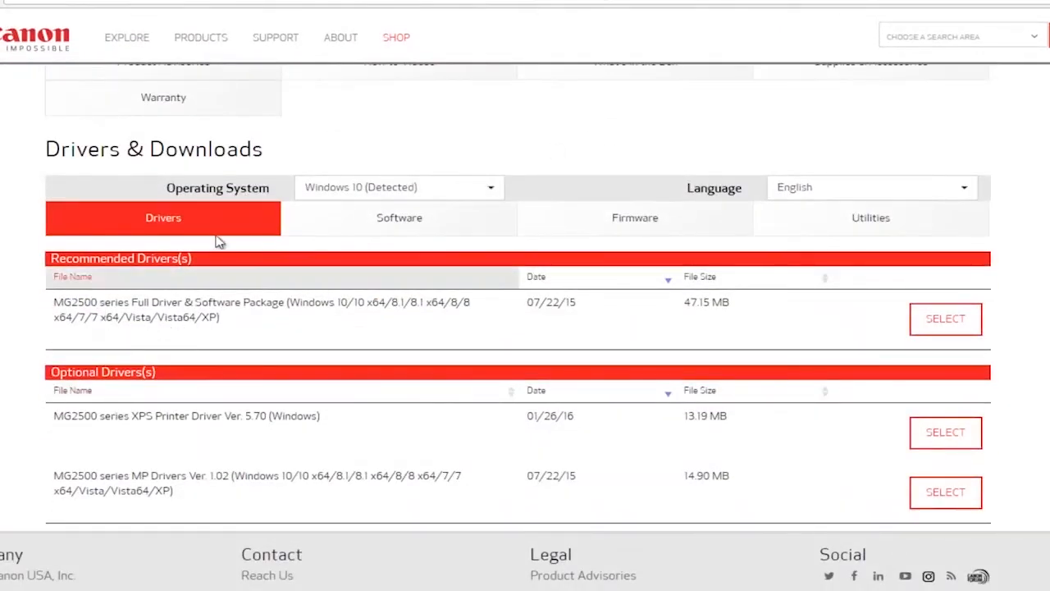
# Step: Keep Windows 10 (Detected) as the OS and select the Full Driver & Software Package to download
pyautogui.click(398, 187)
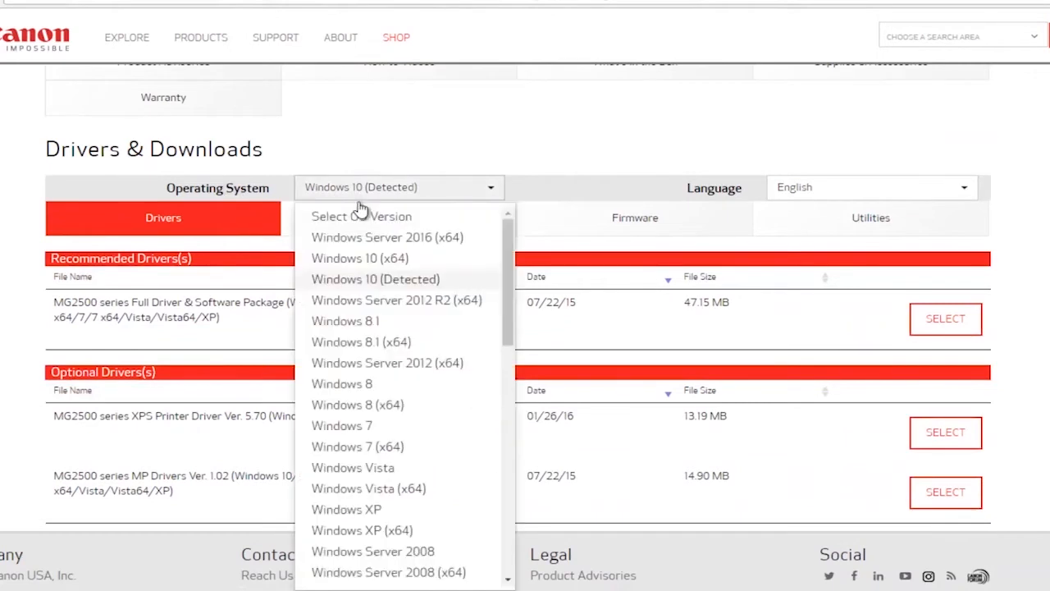
pyautogui.moveTo(502, 310)
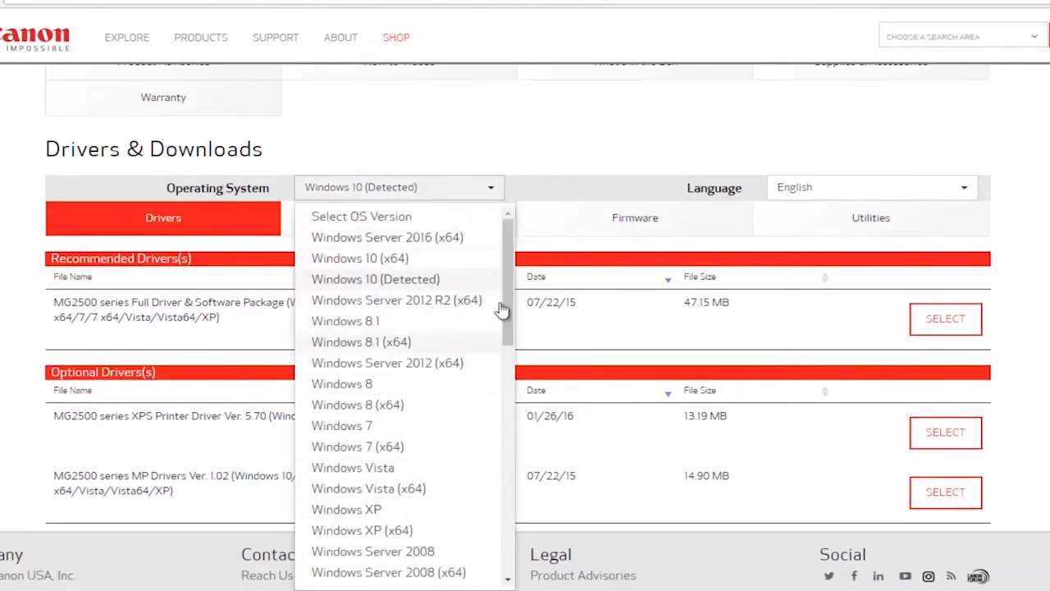
pyautogui.moveTo(485, 238)
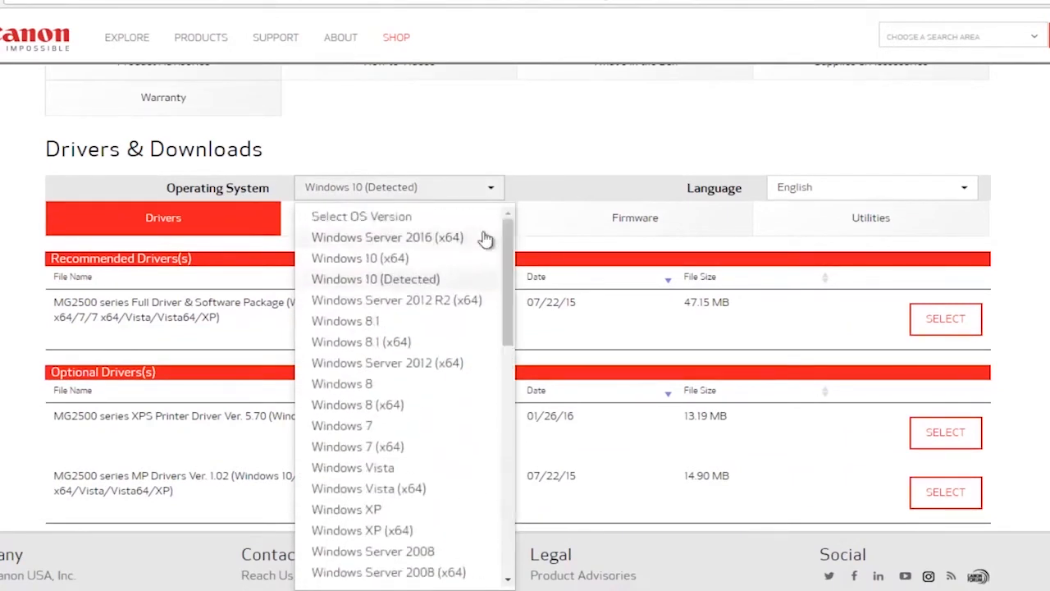
pyautogui.moveTo(289, 274)
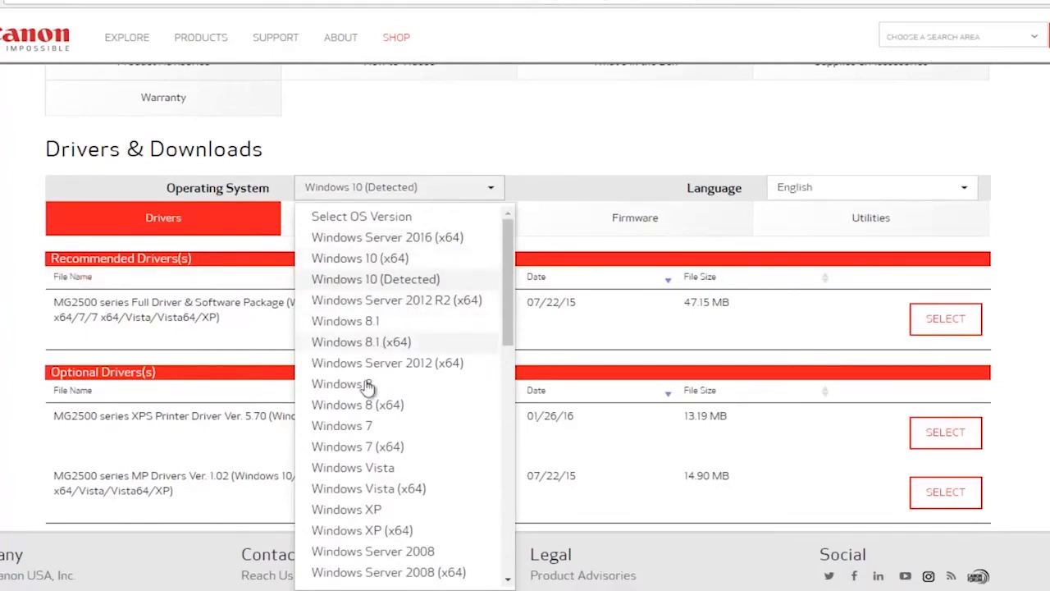
pyautogui.moveTo(341, 425)
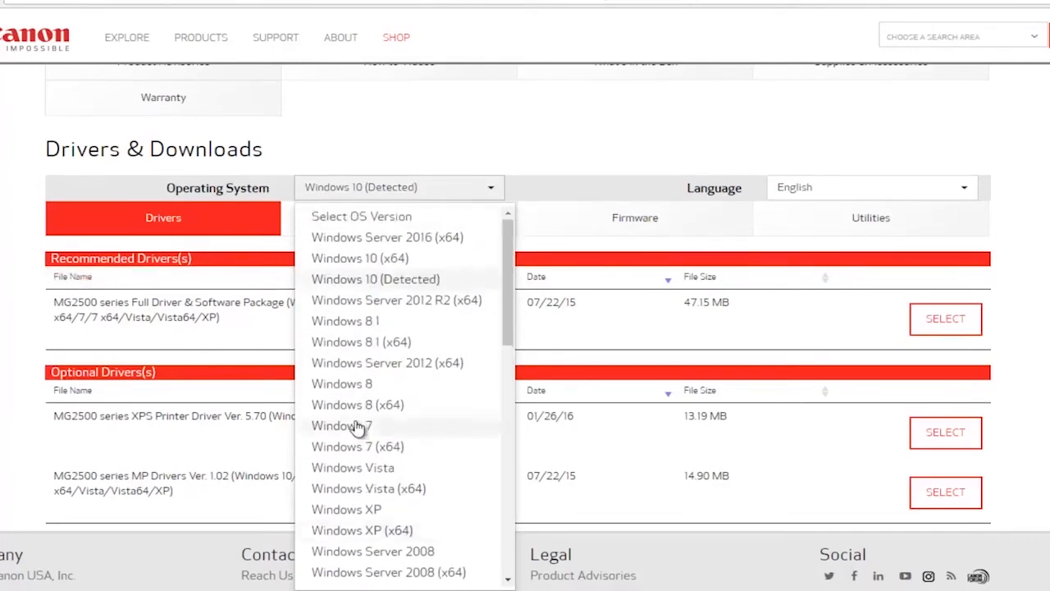
pyautogui.scroll(-3)
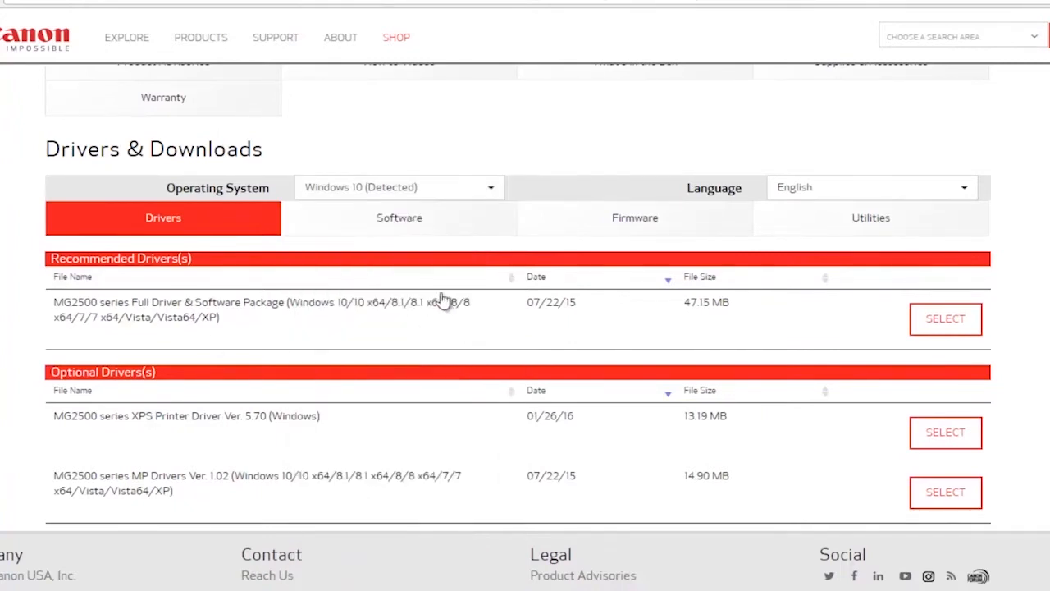
pyautogui.click(399, 187)
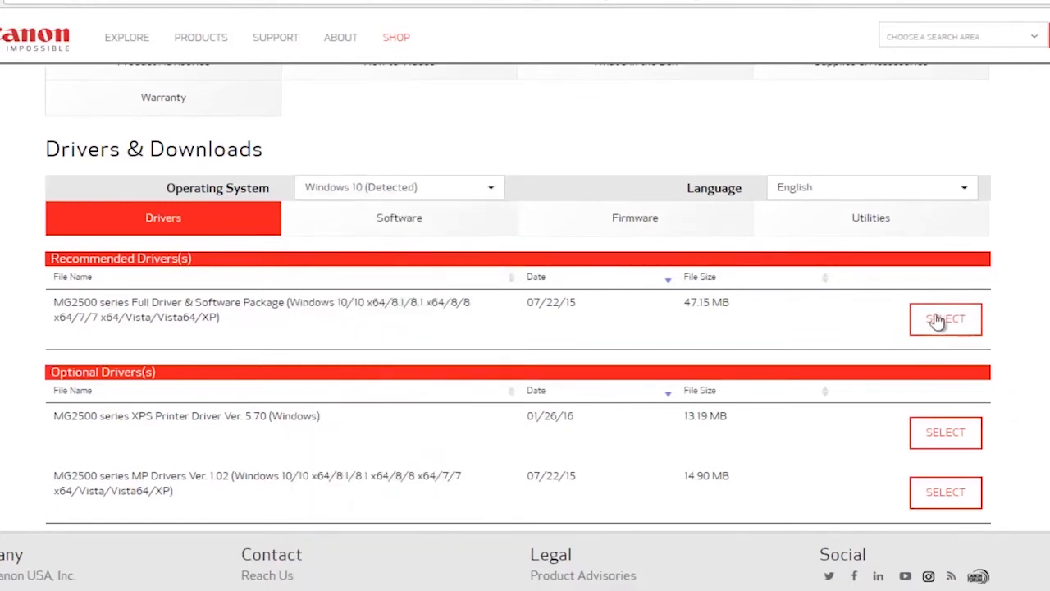
pyautogui.click(944, 318)
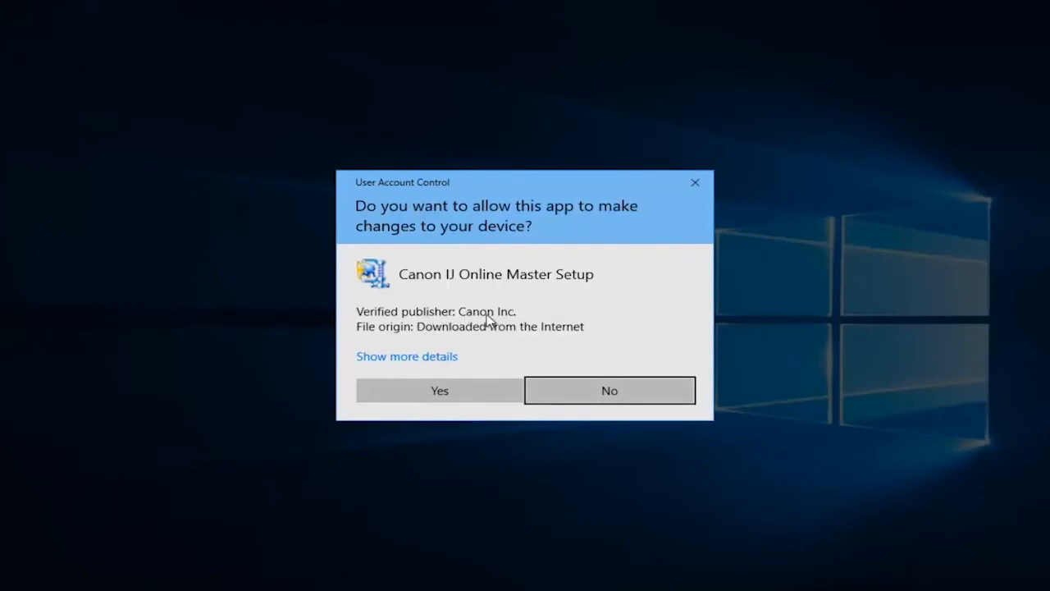
pyautogui.moveTo(482, 308)
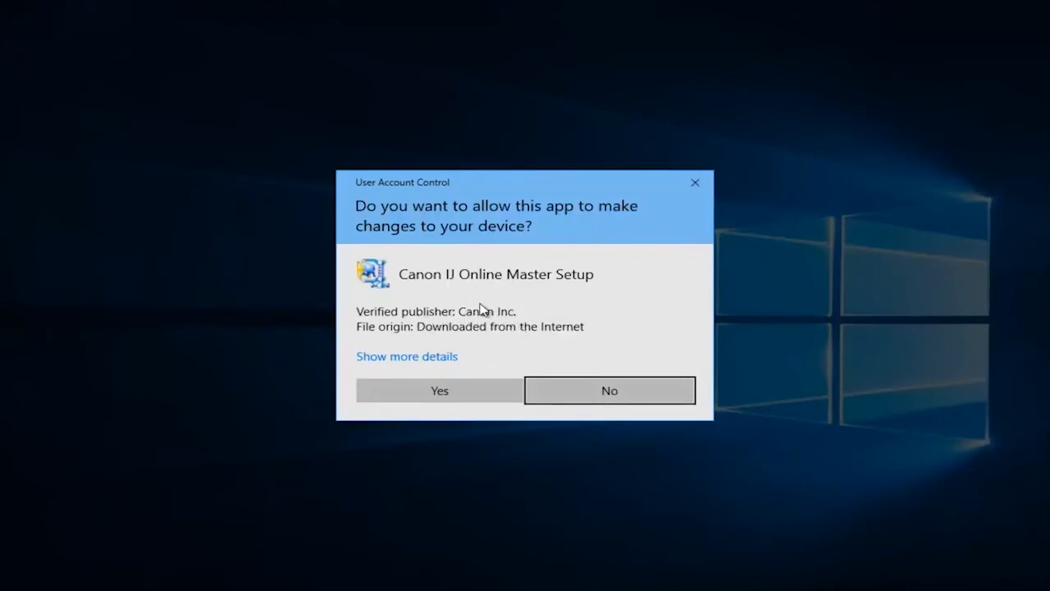
pyautogui.moveTo(438, 334)
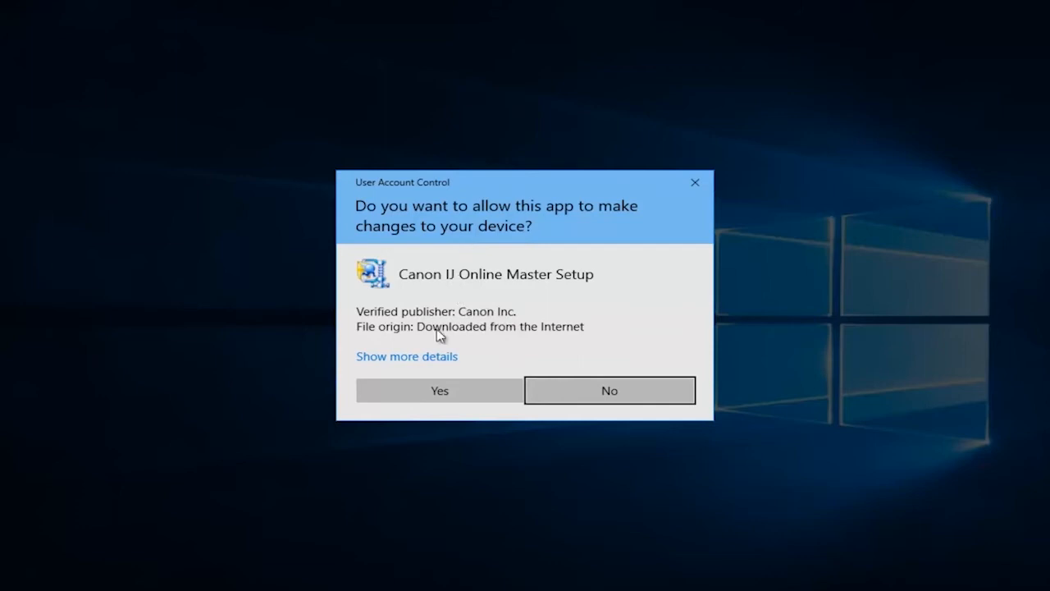
pyautogui.moveTo(523, 302)
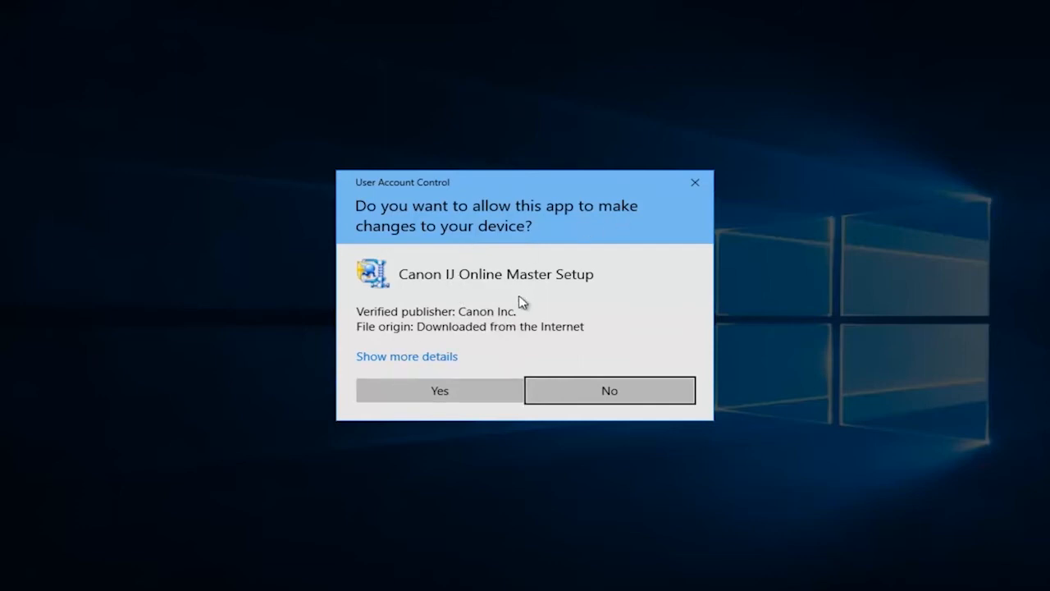
# Step: Allow Canon IJ Online Master Setup to run and let the WinZip unzip continue
pyautogui.click(438, 389)
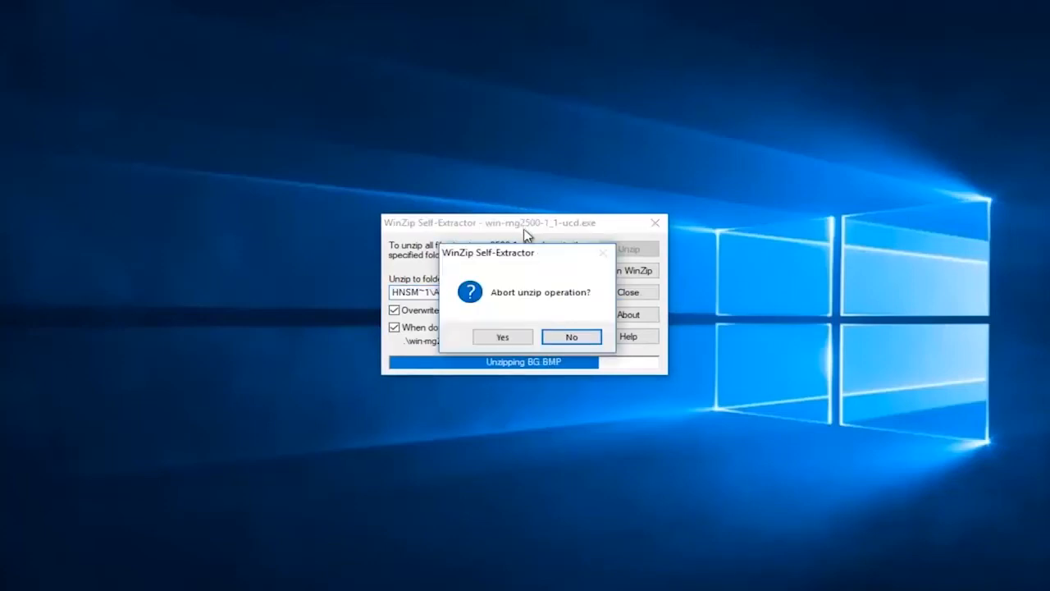
pyautogui.click(571, 337)
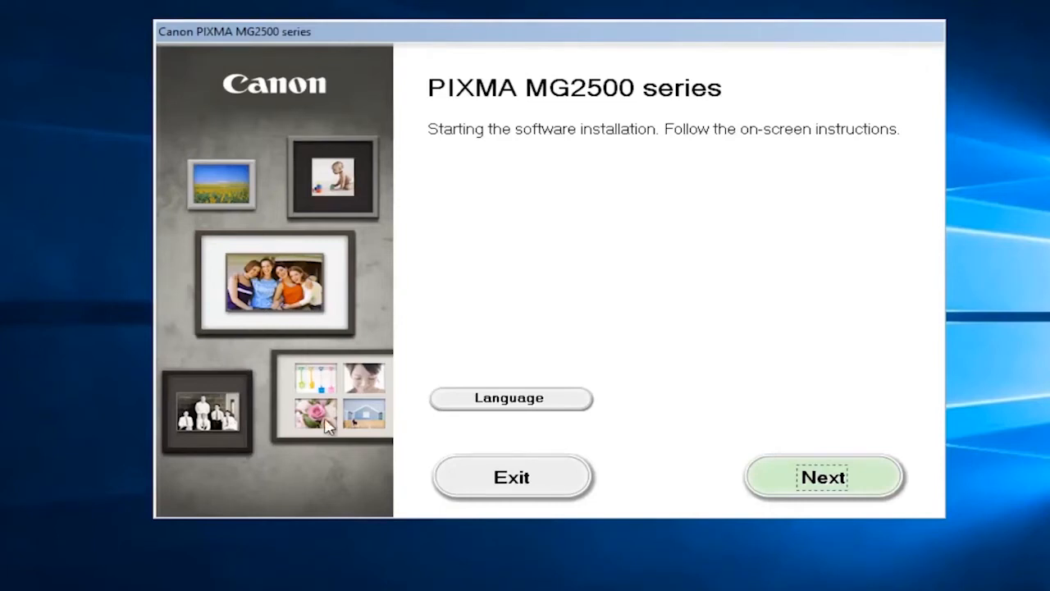
pyautogui.moveTo(238, 289)
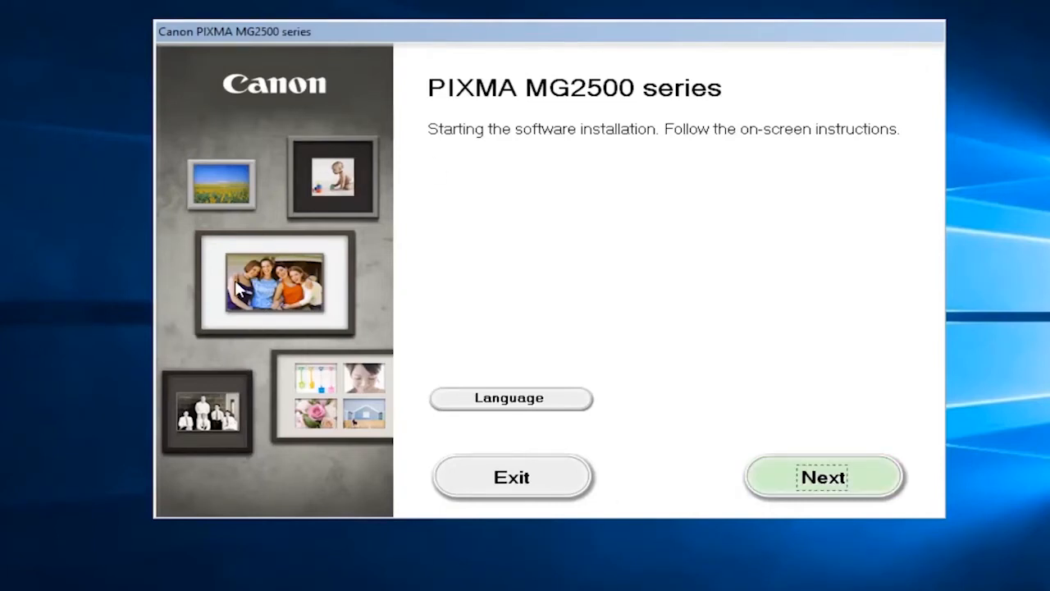
pyautogui.moveTo(495, 159)
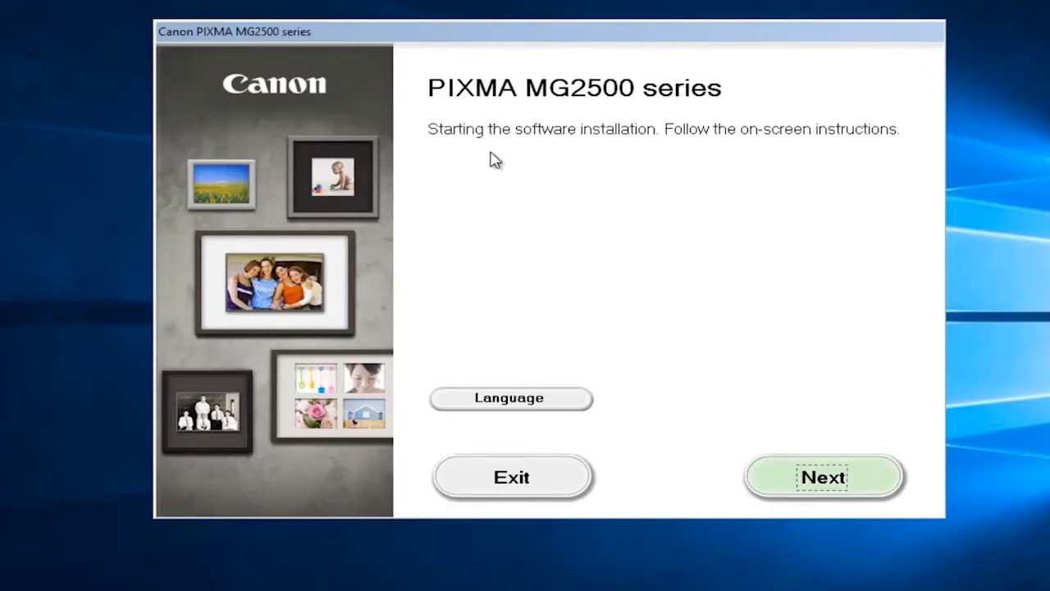
pyautogui.moveTo(824, 155)
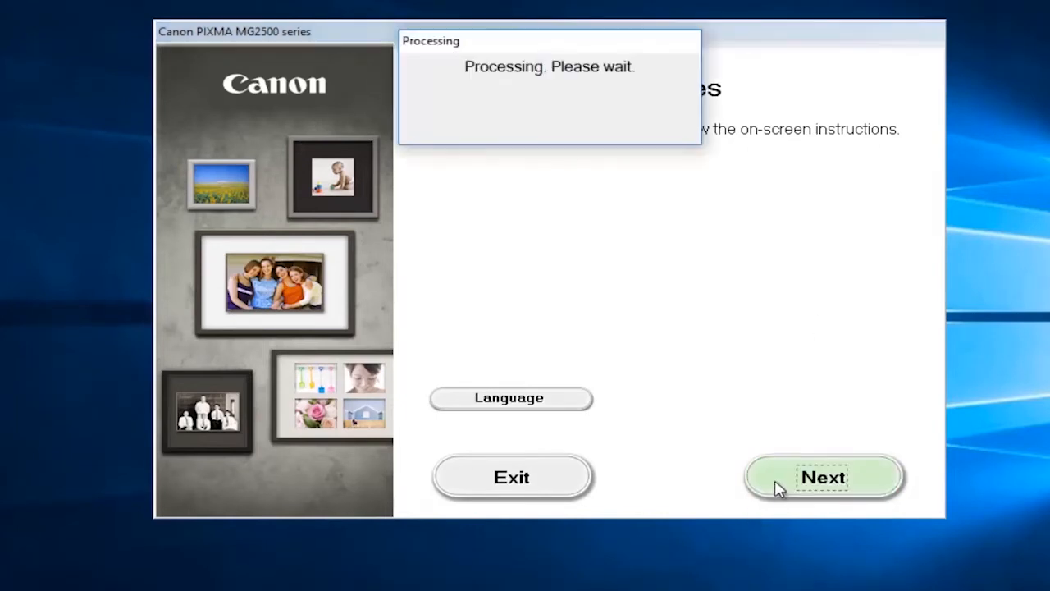
pyautogui.moveTo(550, 230)
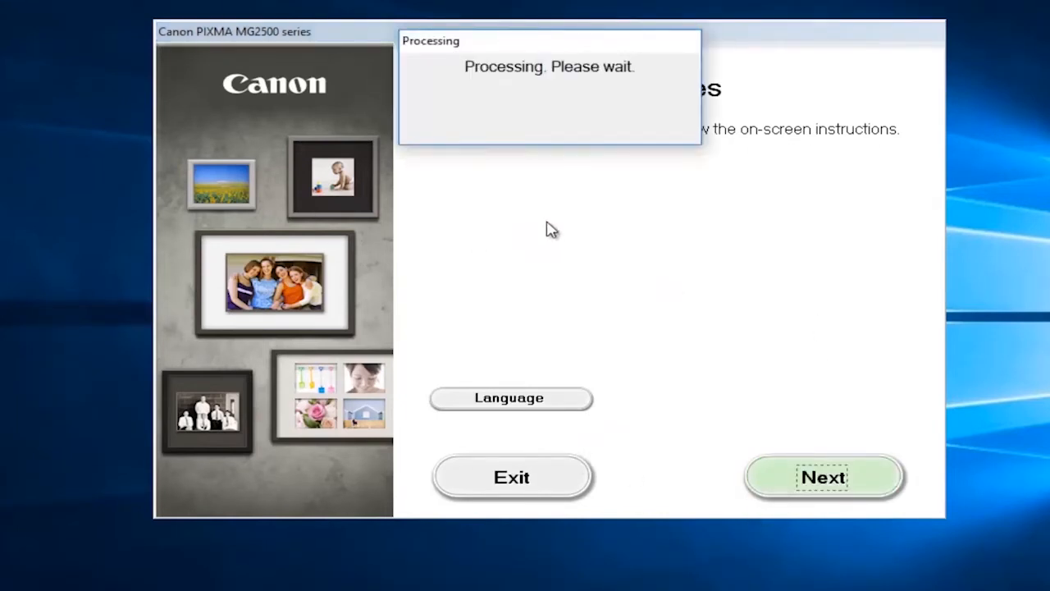
pyautogui.moveTo(547, 221)
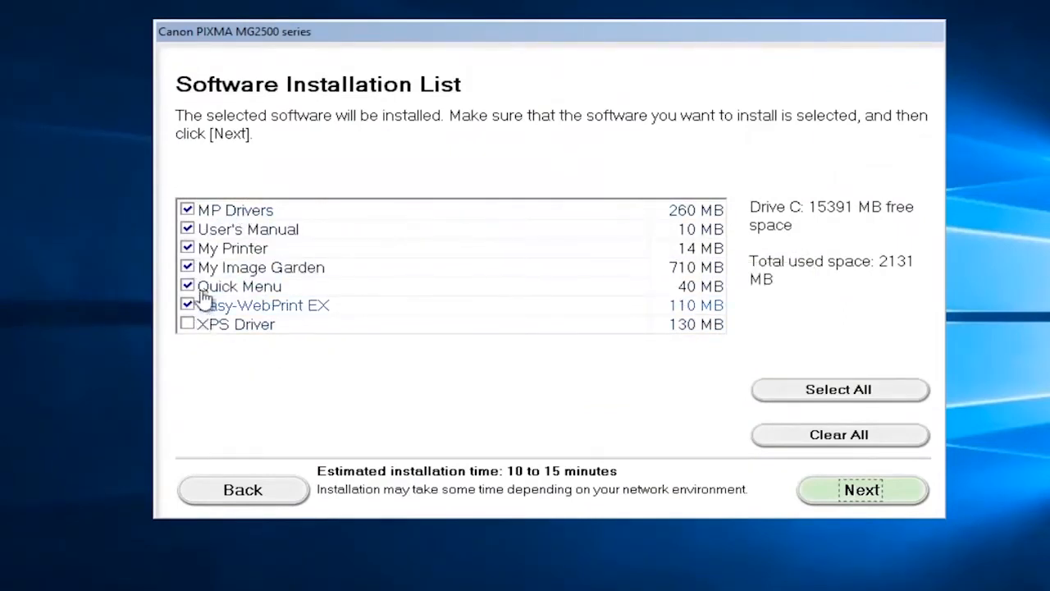
pyautogui.moveTo(232, 247)
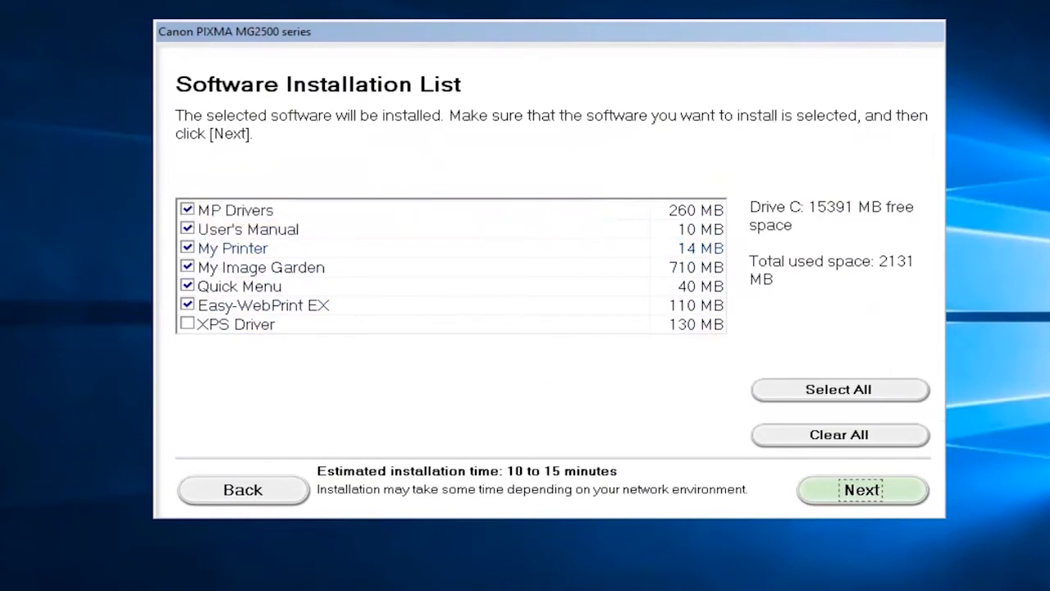
pyautogui.moveTo(841, 314)
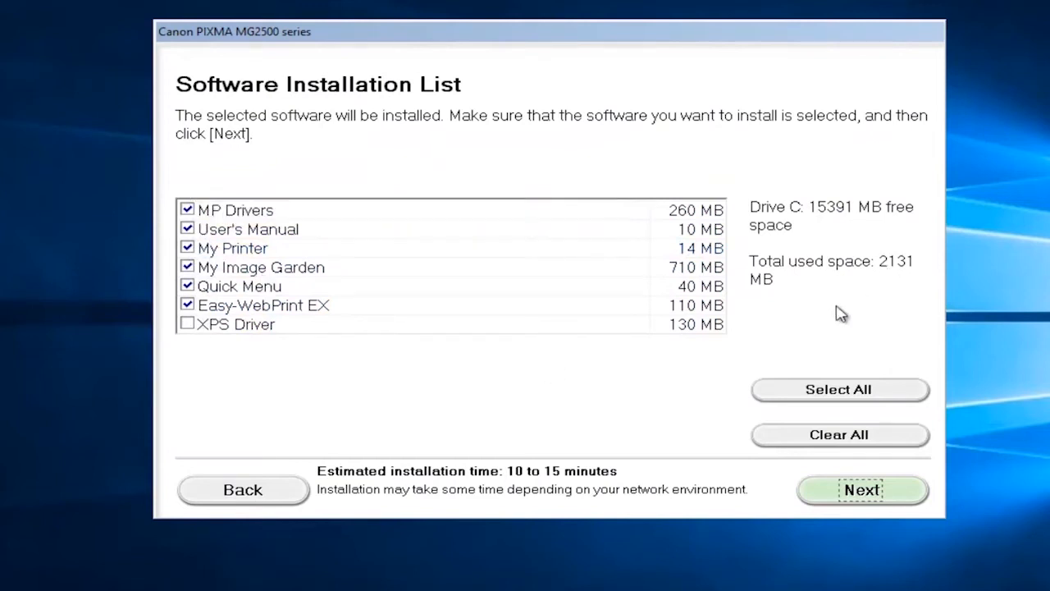
pyautogui.moveTo(831, 306)
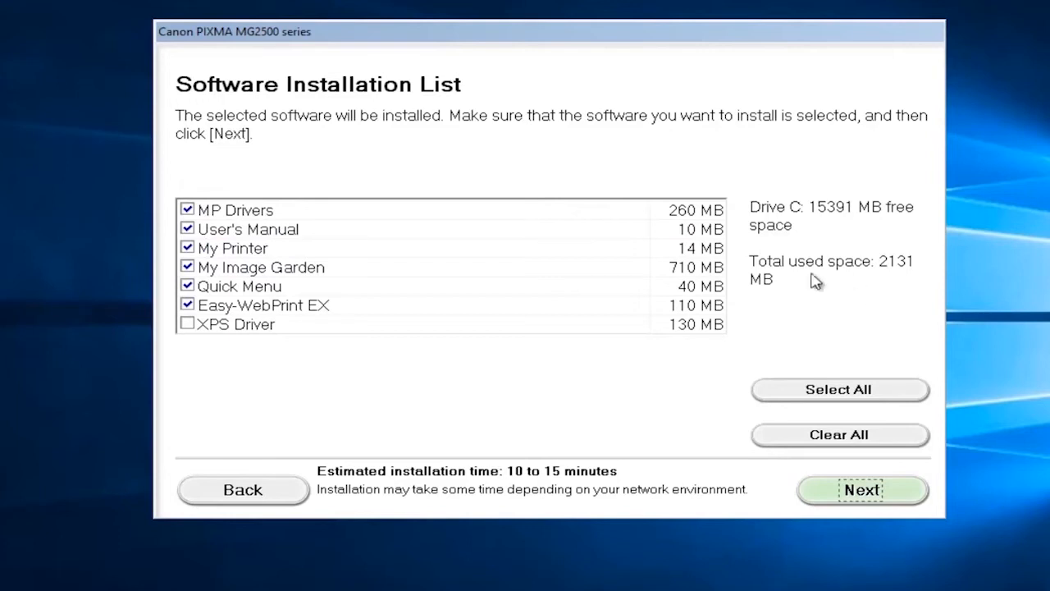
pyautogui.moveTo(189, 320)
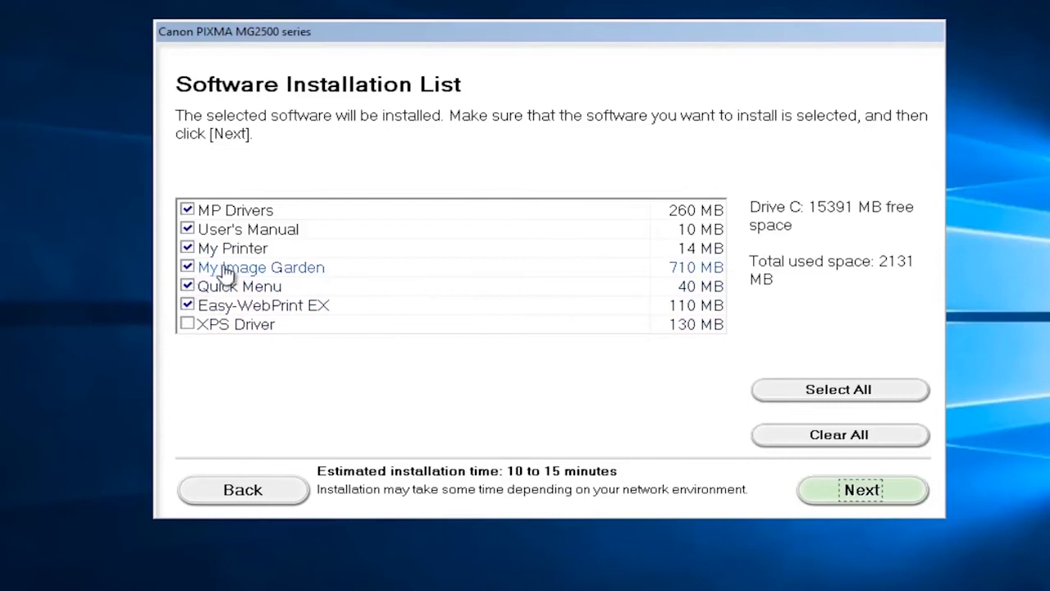
# Step: Exclude My Image Garden and Easy-WebPrint EX, keeping only MP Drivers and User's Manual, and continue
pyautogui.click(187, 266)
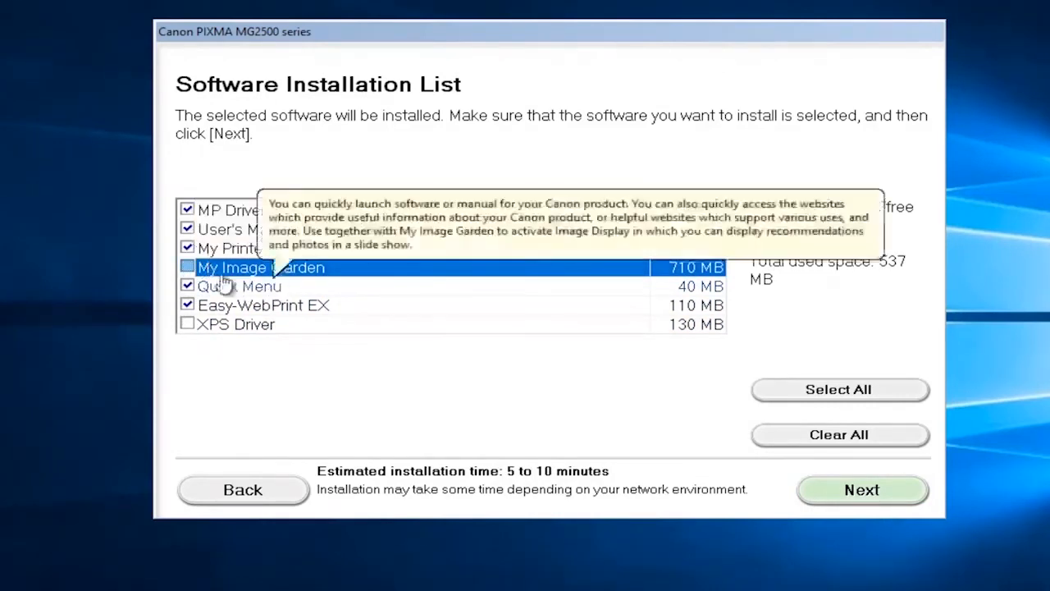
pyautogui.moveTo(195, 258)
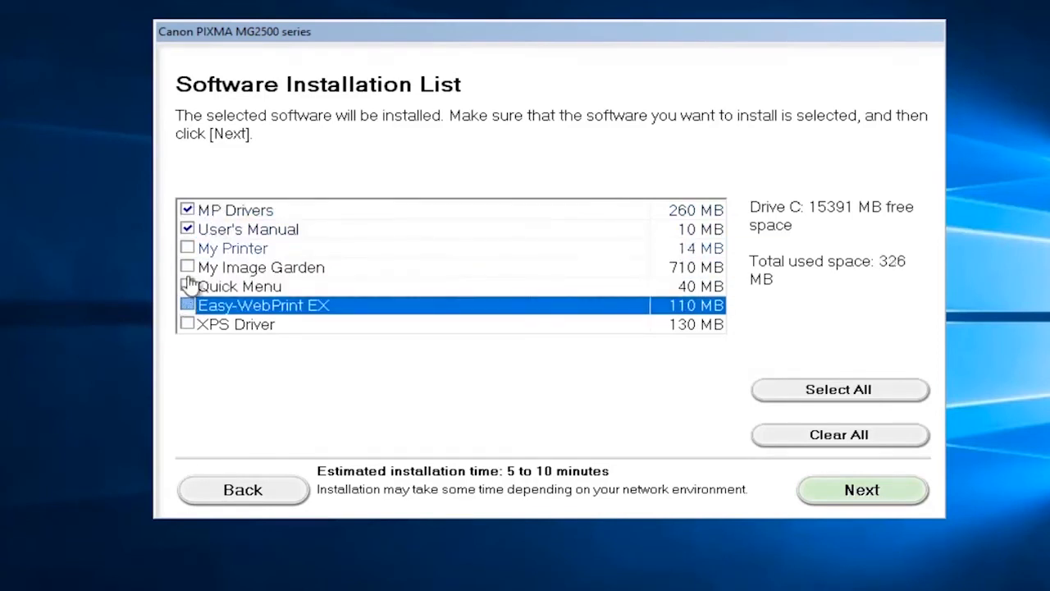
pyautogui.click(187, 304)
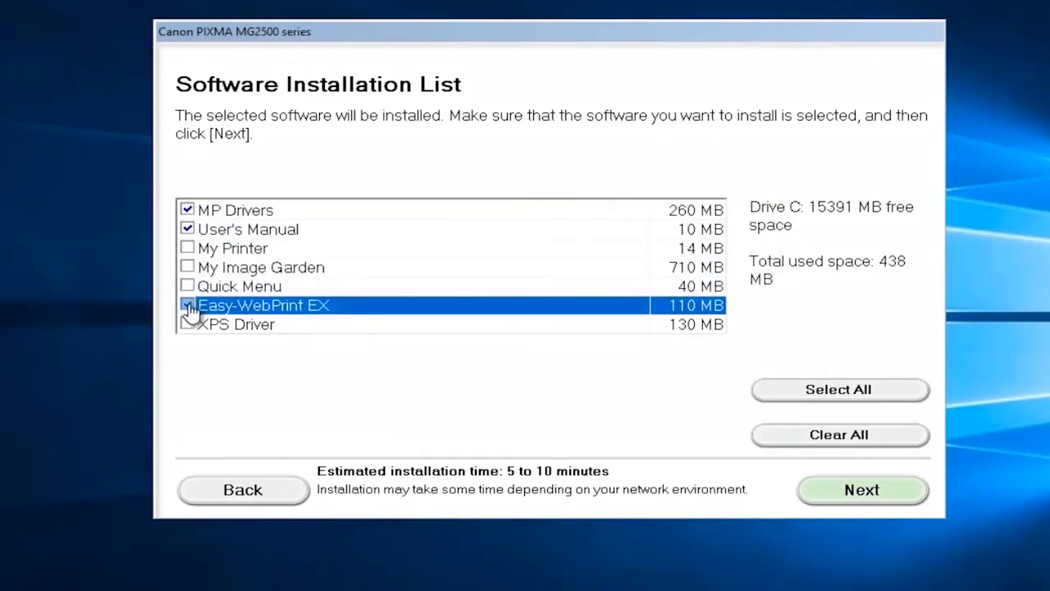
pyautogui.click(187, 304)
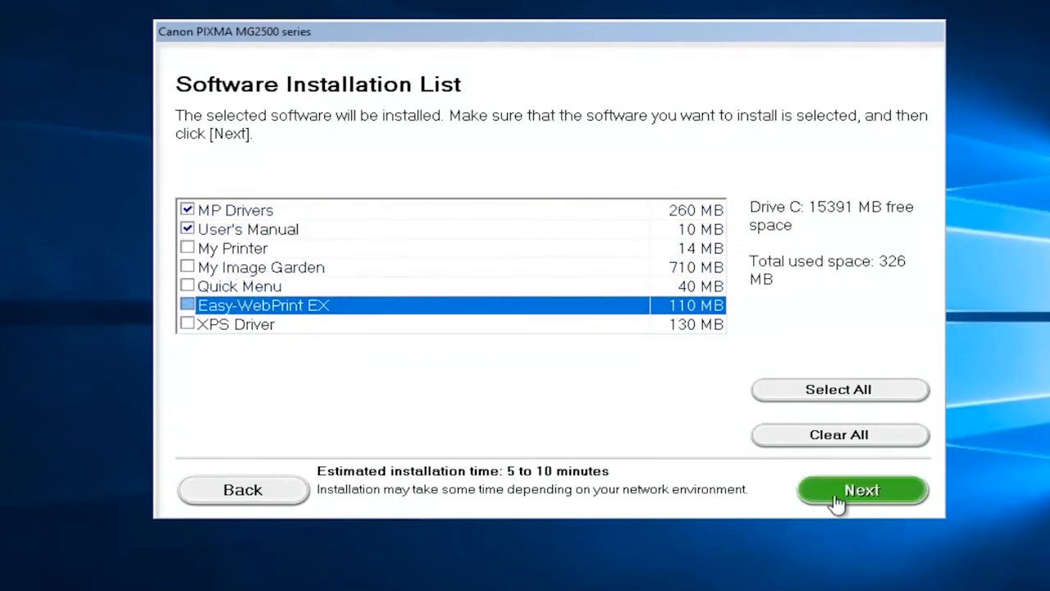
pyautogui.click(861, 489)
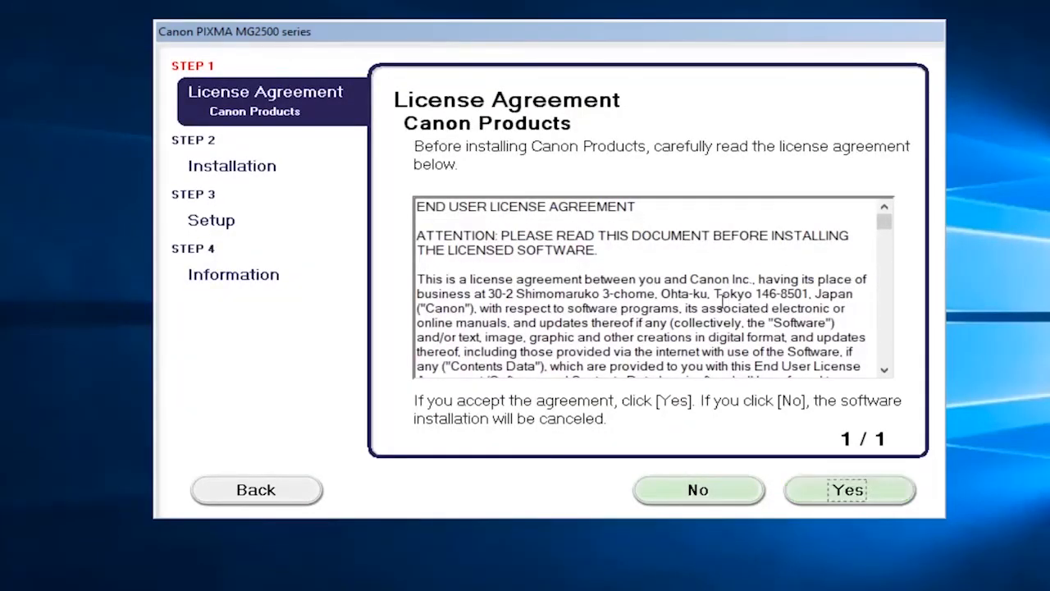
# Step: Accept the Canon license agreement with Yes so installation begins
pyautogui.click(849, 489)
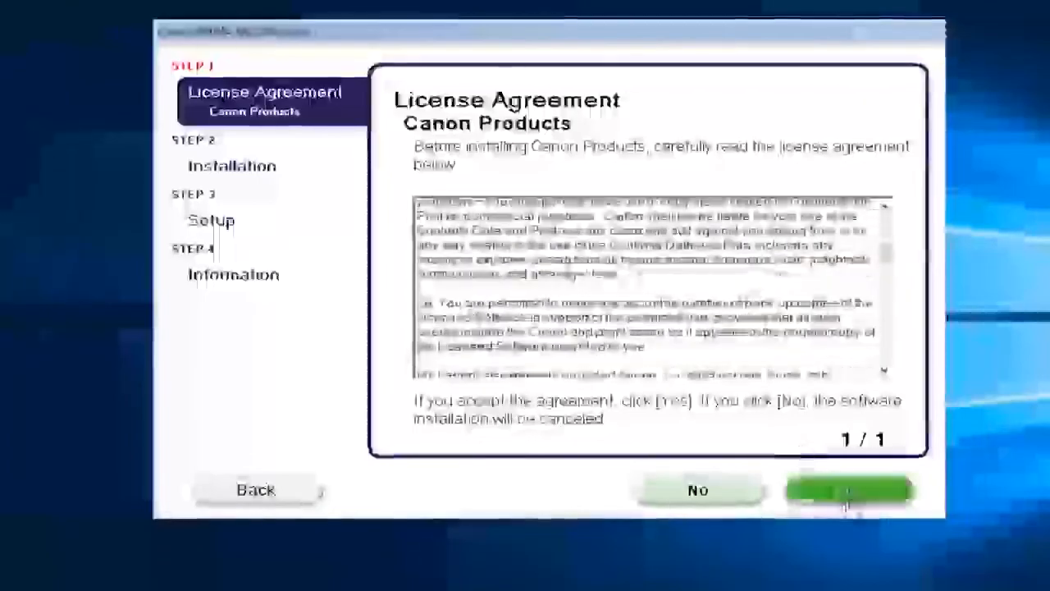
pyautogui.click(849, 490)
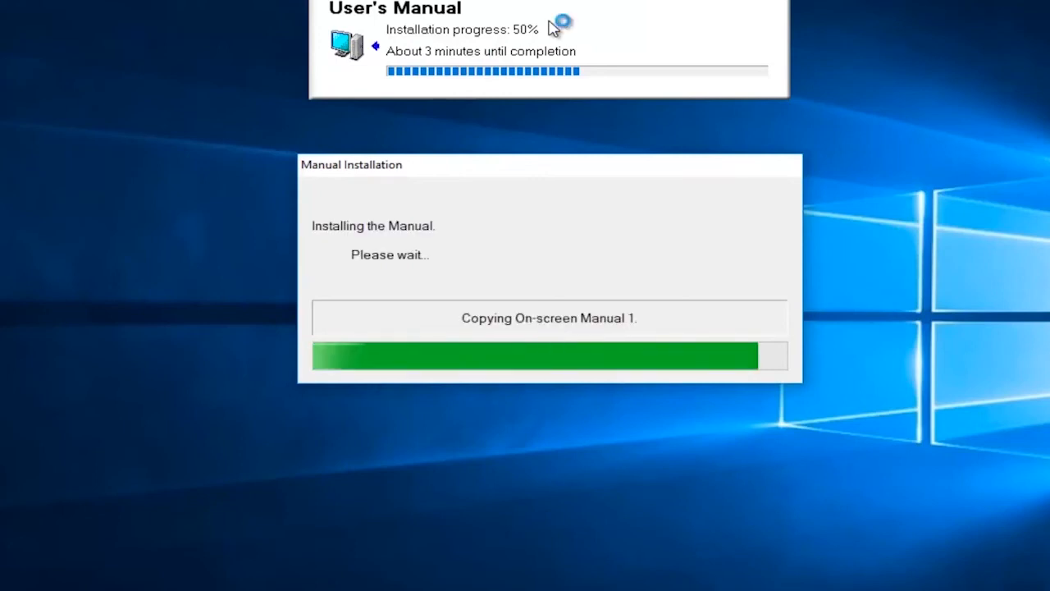
pyautogui.moveTo(553, 27)
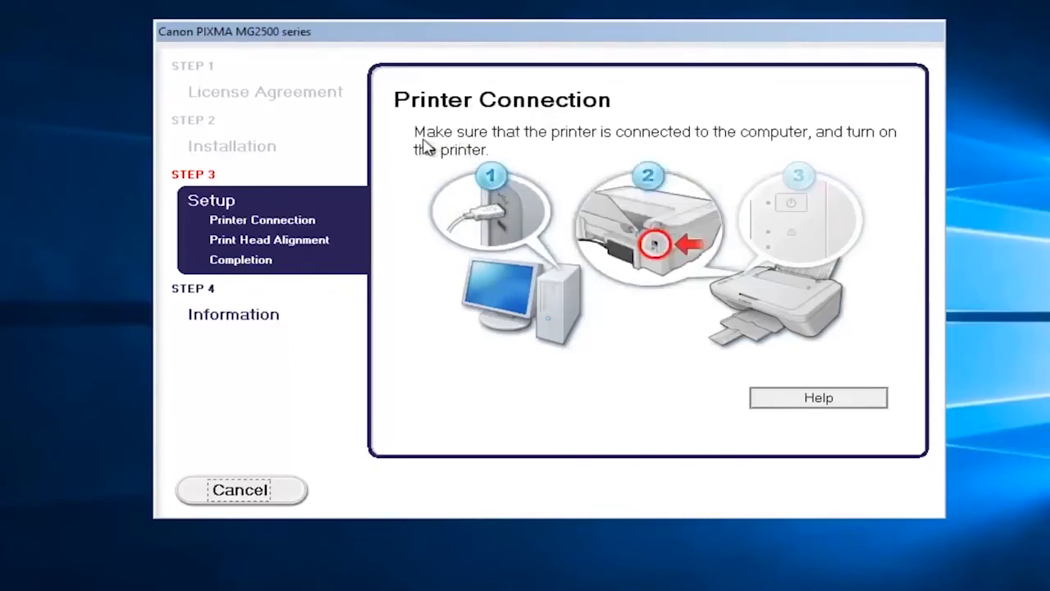
pyautogui.moveTo(433, 155)
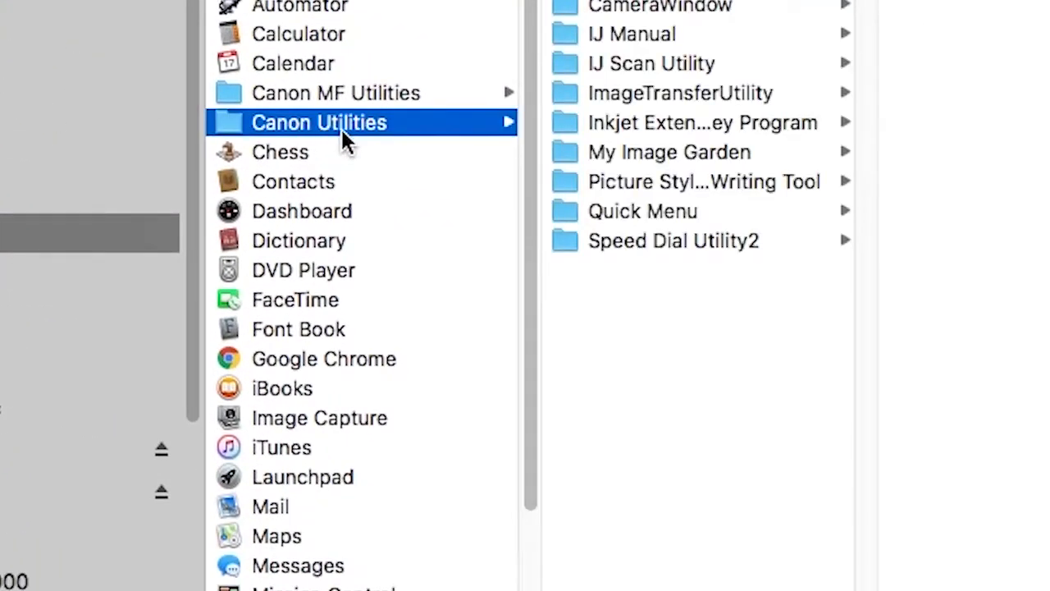
pyautogui.moveTo(640, 74)
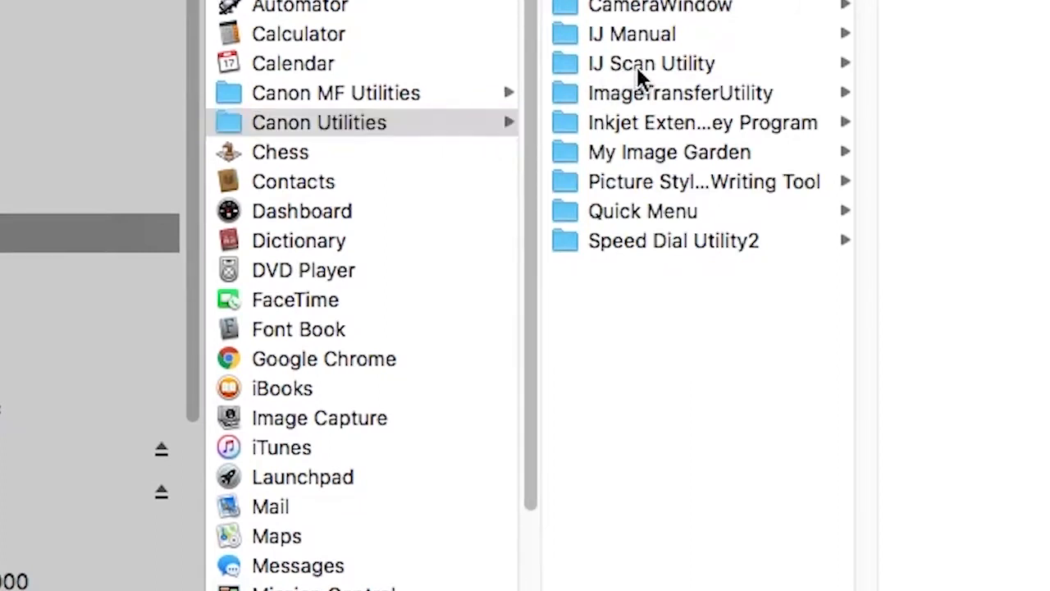
# Step: Launch IJ Scan Utility from the Canon Utilities folder in Applications
pyautogui.click(650, 63)
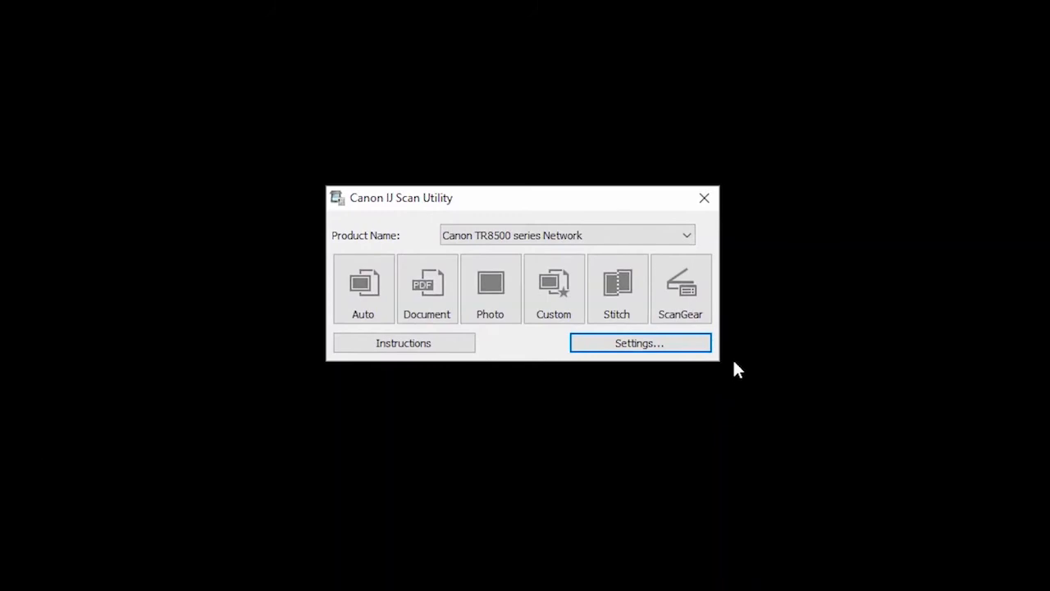
# Step: In Settings, set Document Scan's data format to PDF (Multiple Pages) and confirm with OK
pyautogui.click(640, 343)
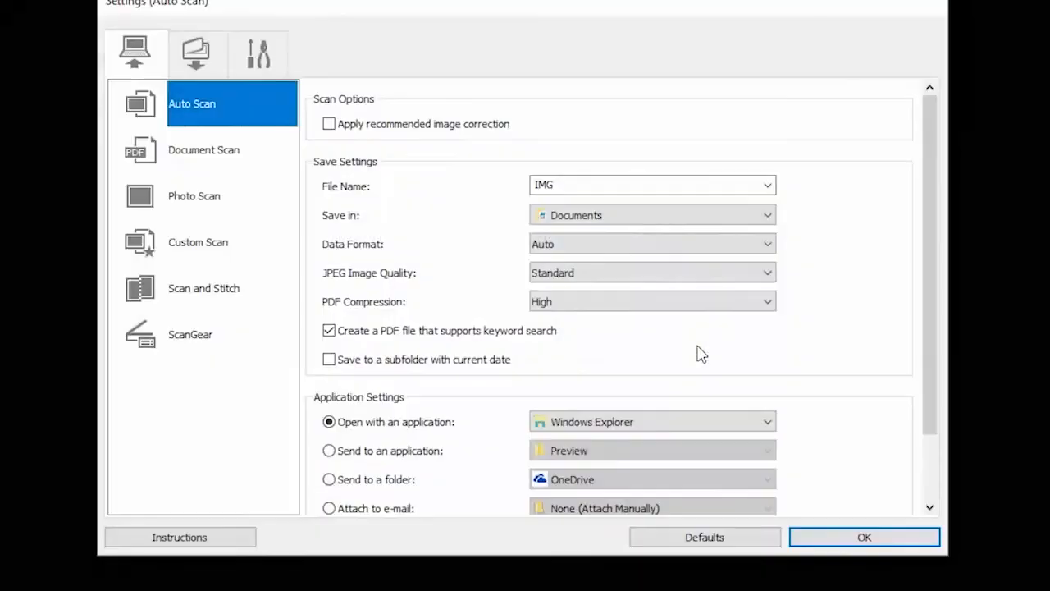
pyautogui.moveTo(320, 232)
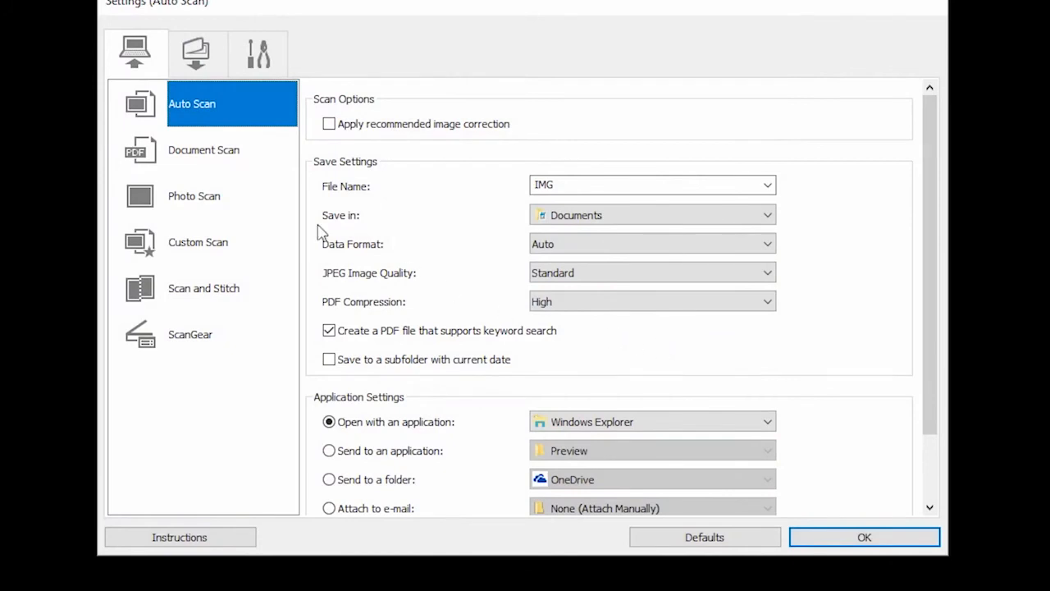
pyautogui.click(203, 149)
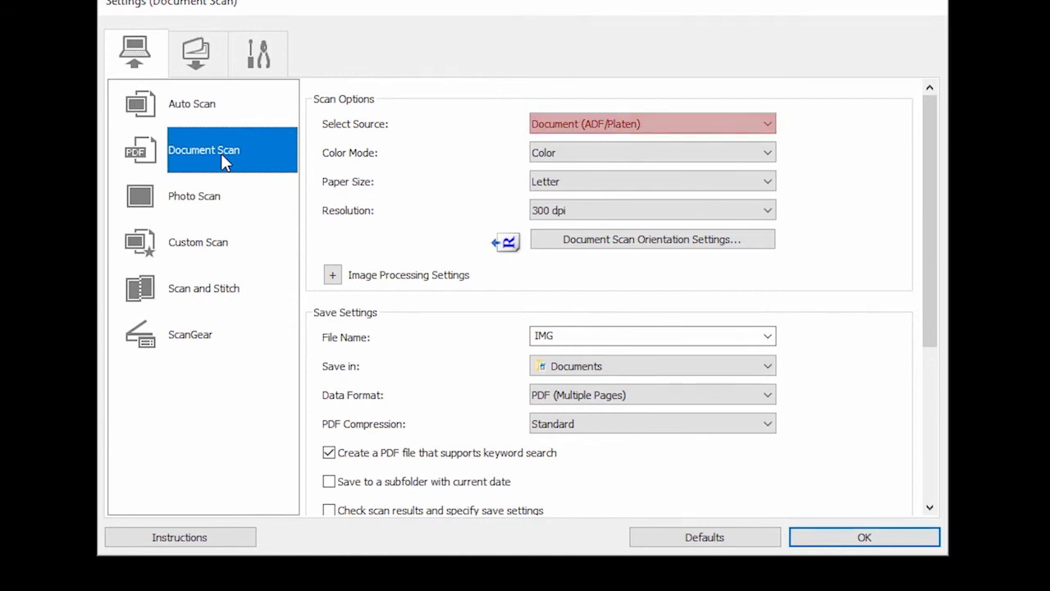
pyautogui.click(651, 123)
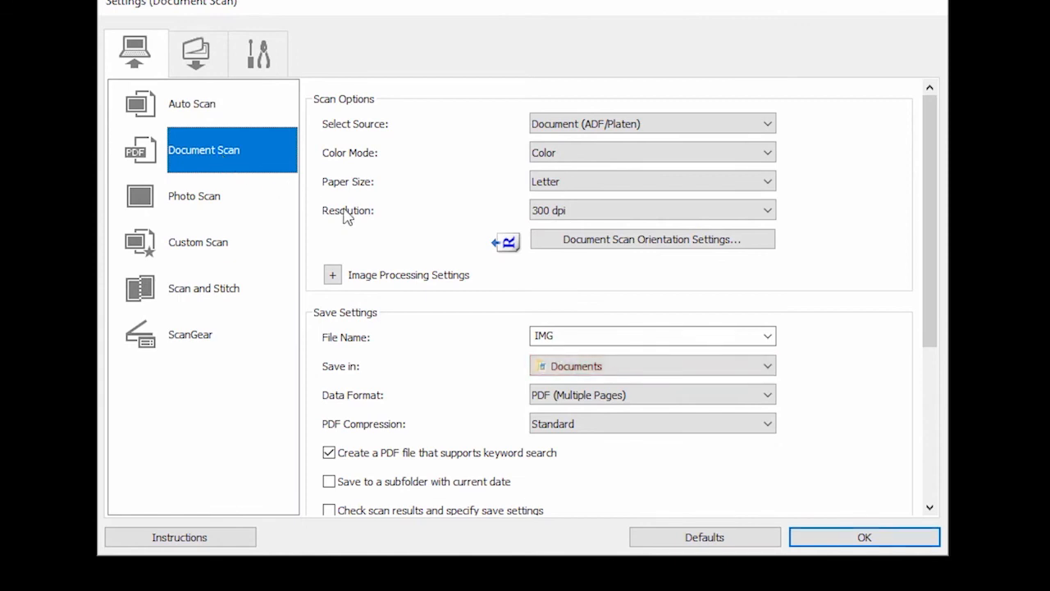
pyautogui.click(863, 536)
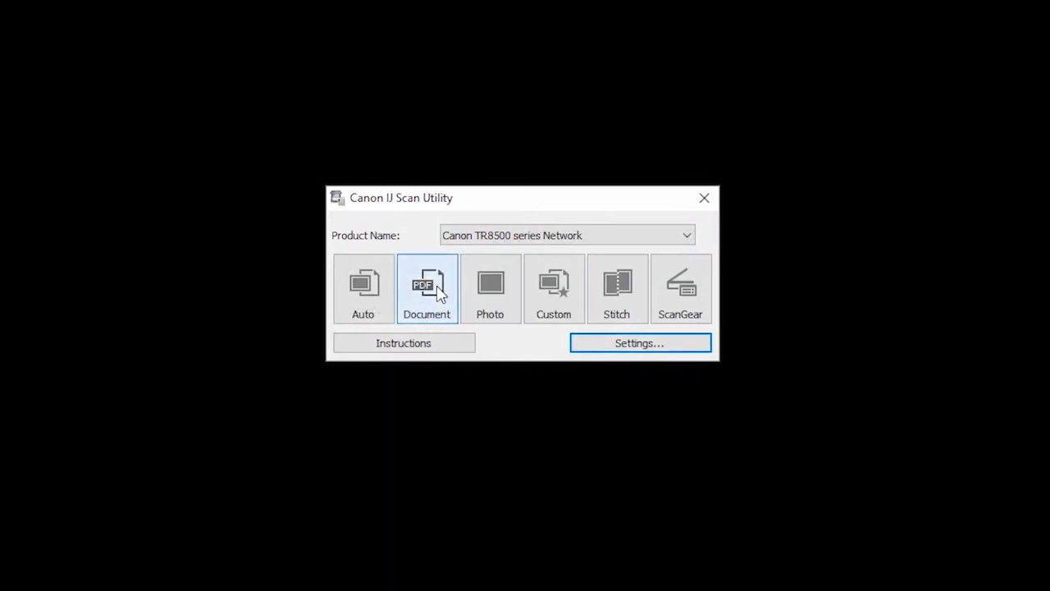
# Step: Start a Document scan so the PDF scan runs to completion
pyautogui.click(426, 289)
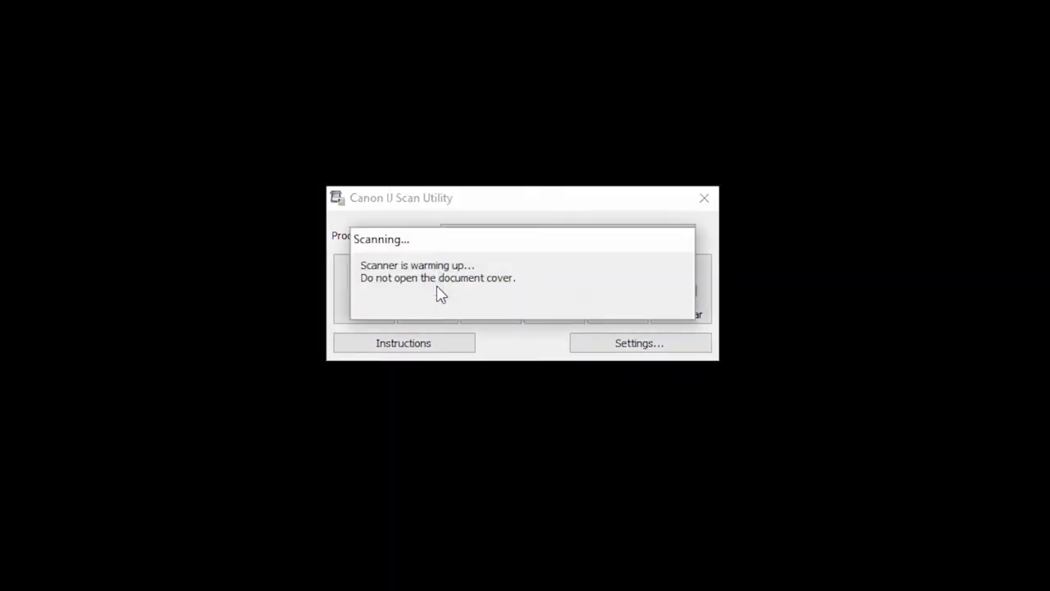
pyautogui.moveTo(447, 295)
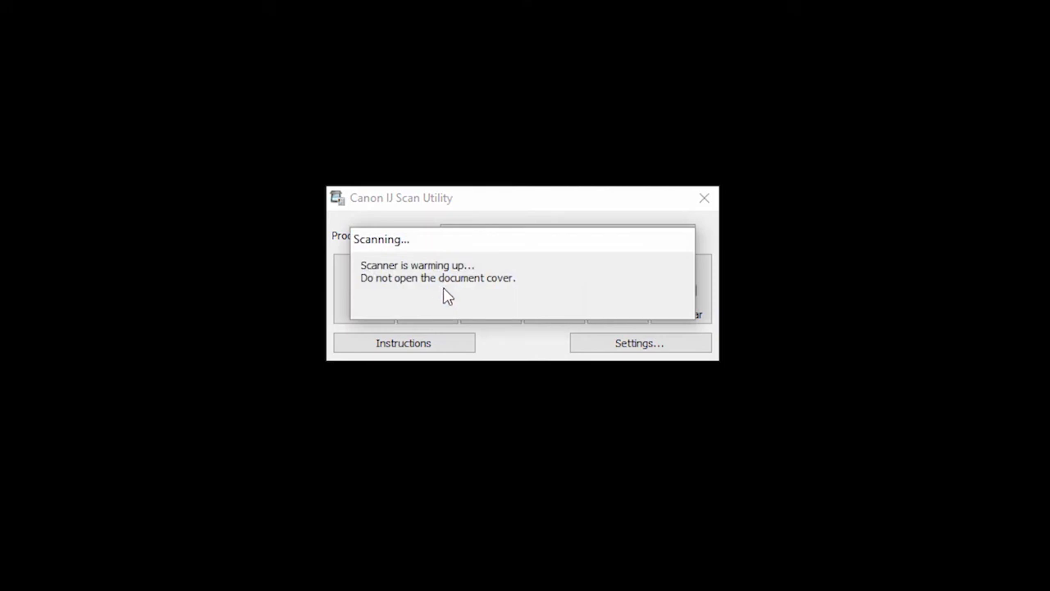
pyautogui.moveTo(730, 371)
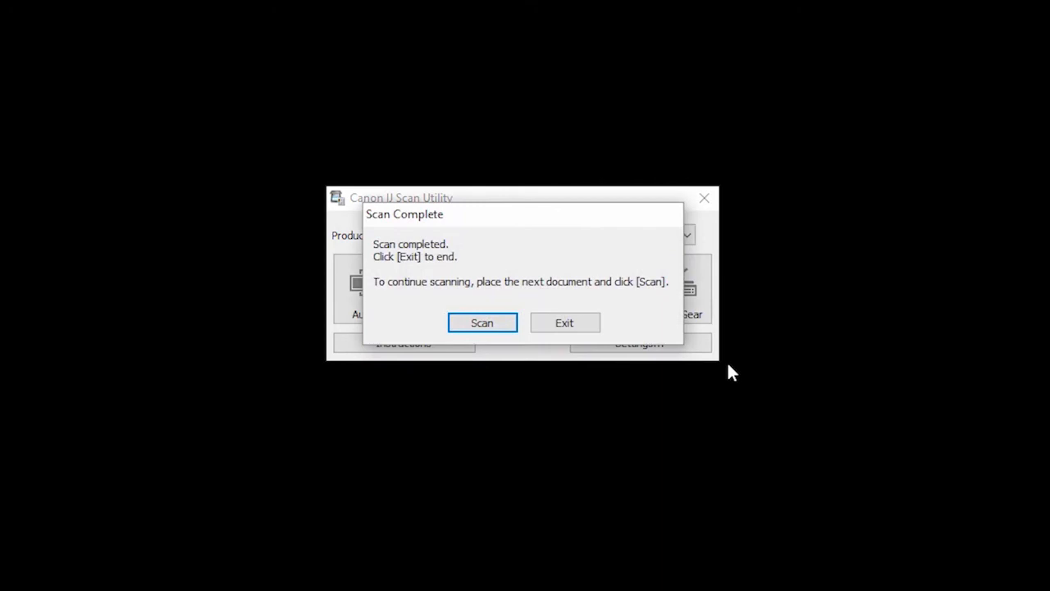
pyautogui.moveTo(711, 368)
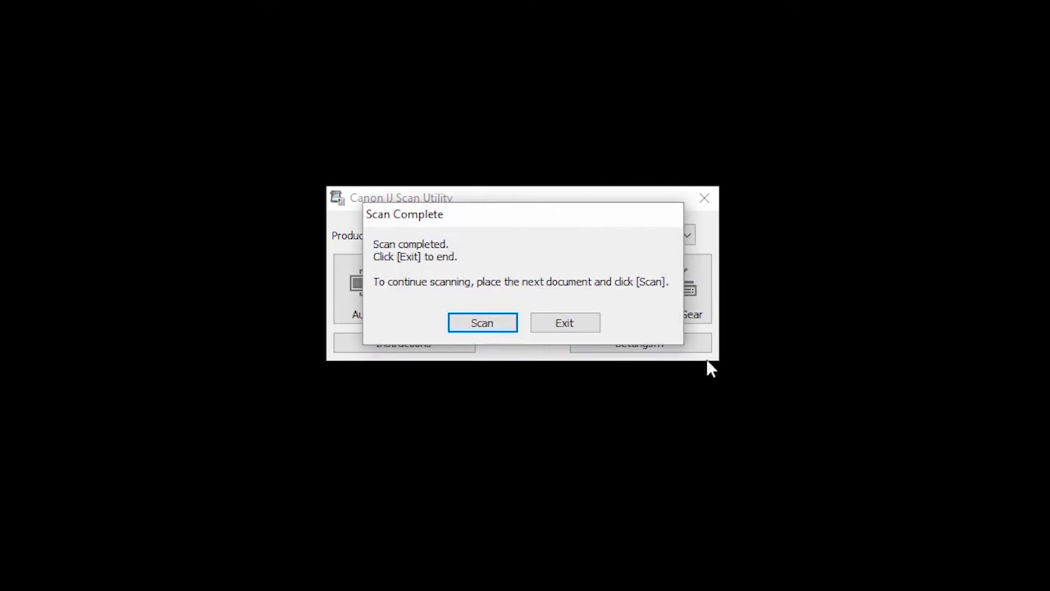